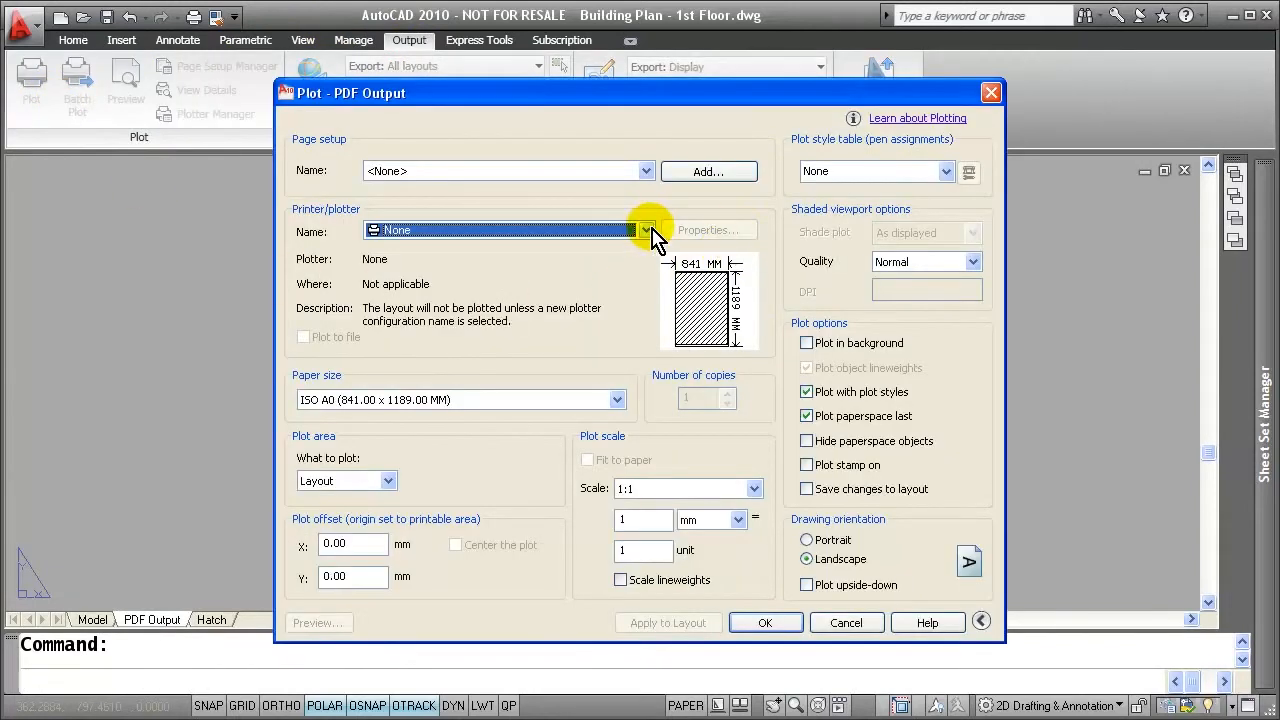
Choose DWG To PDF.pc3 as the printer/plotter in the Plot settings
left_click(644, 230)
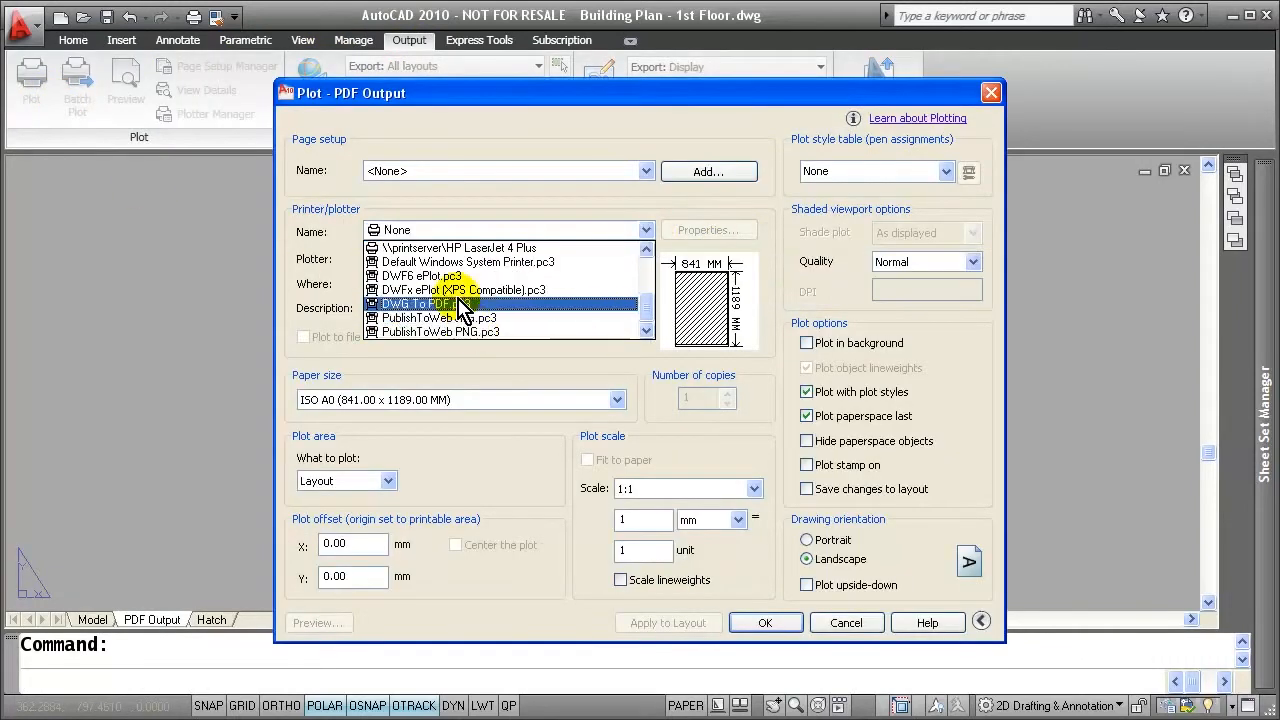
left_click(424, 304)
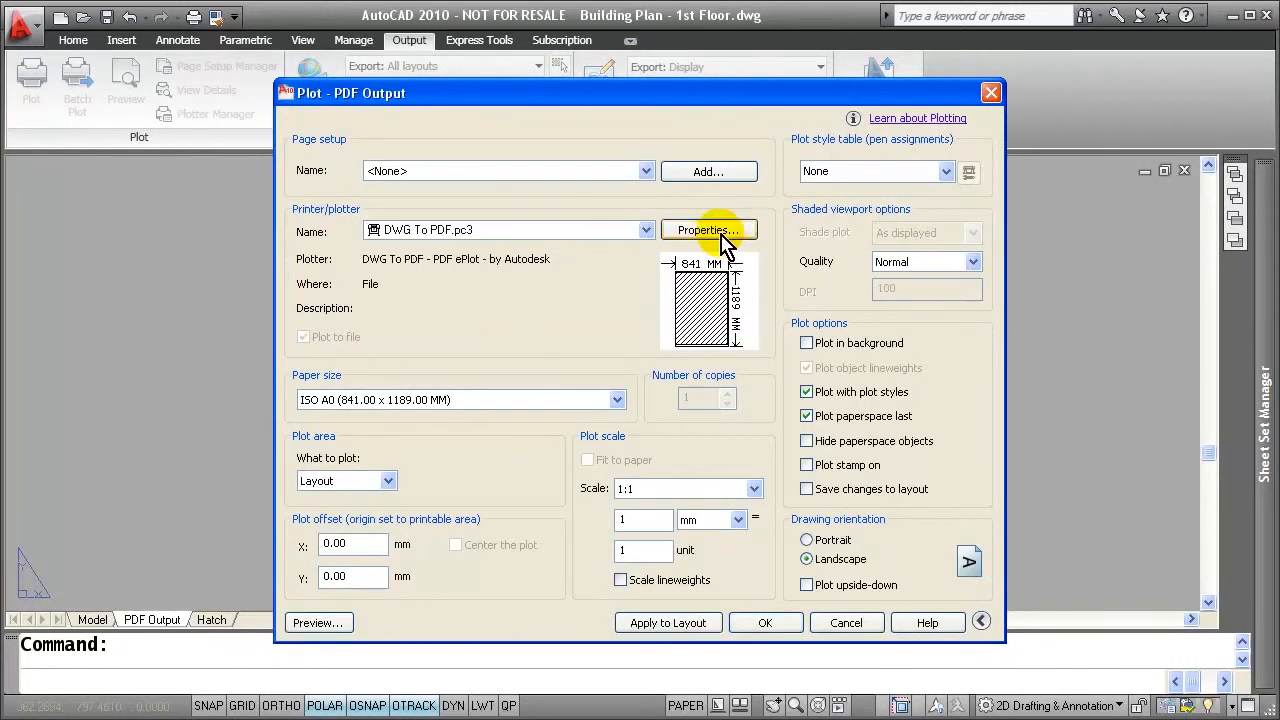
mouse_move(708, 230)
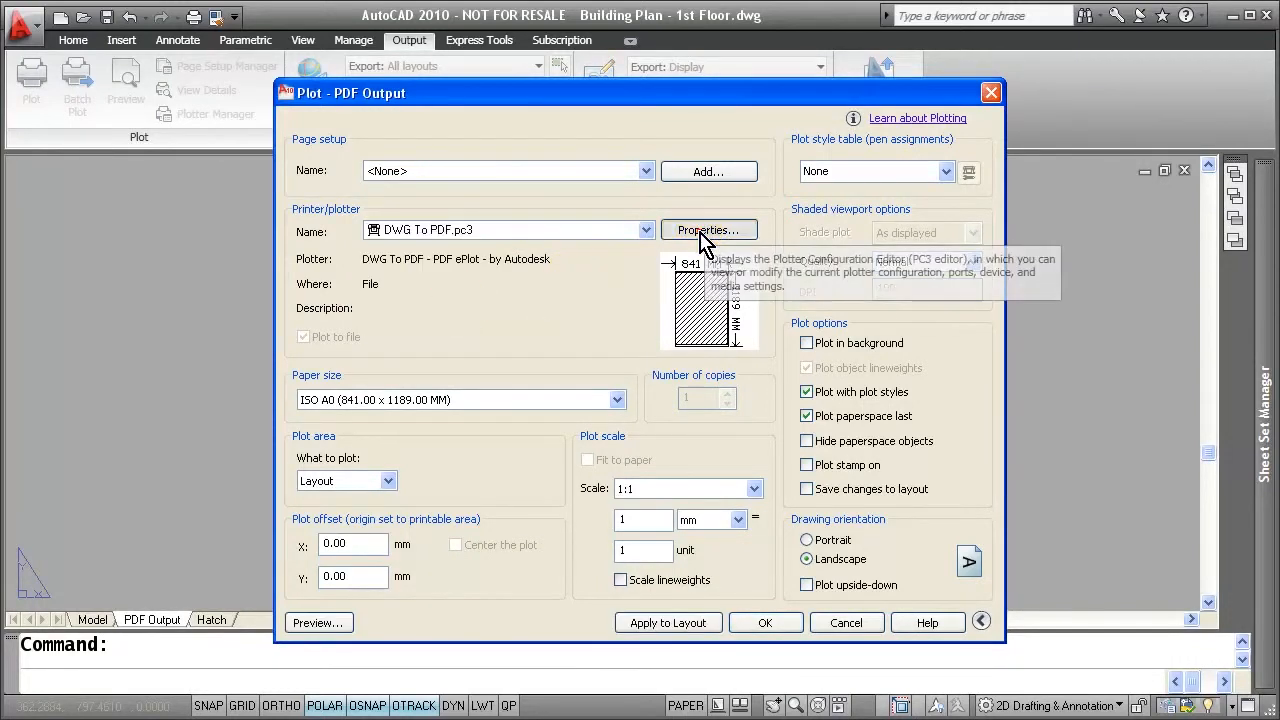
Browse the DWG To PDF.pc3 configuration: Graphics, Merge Control and Custom Properties
left_click(708, 230)
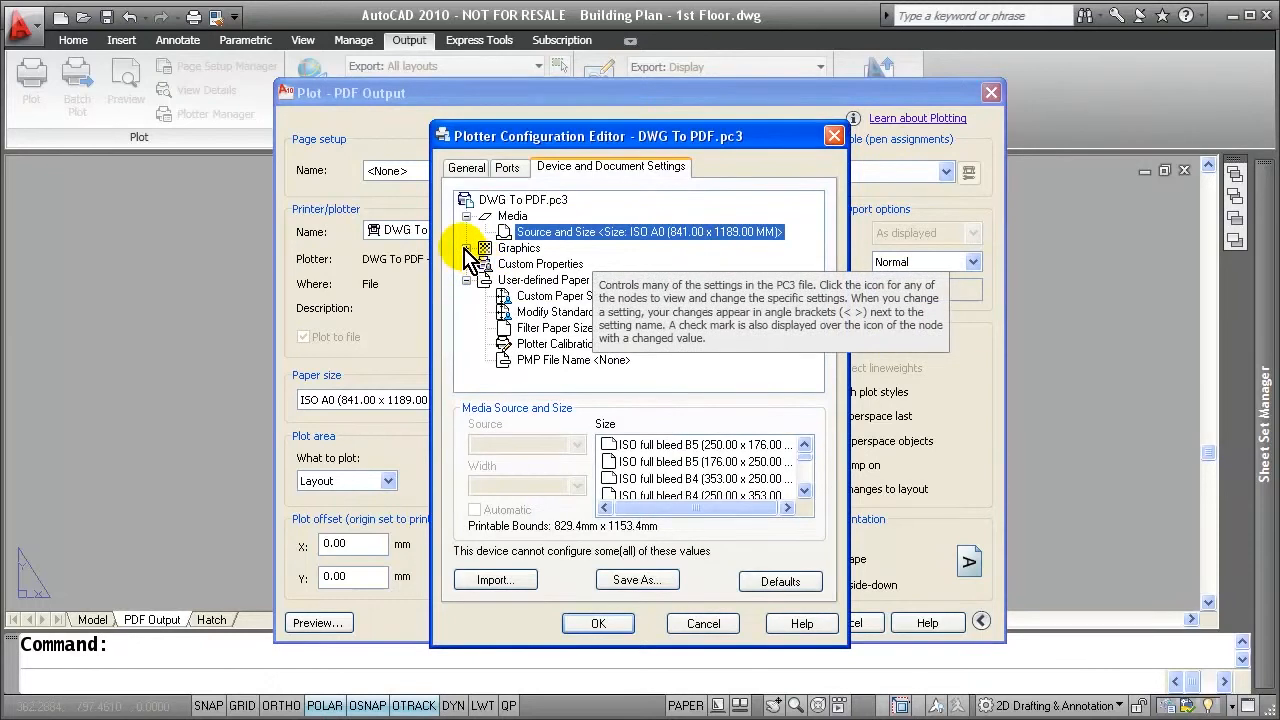
left_click(468, 248)
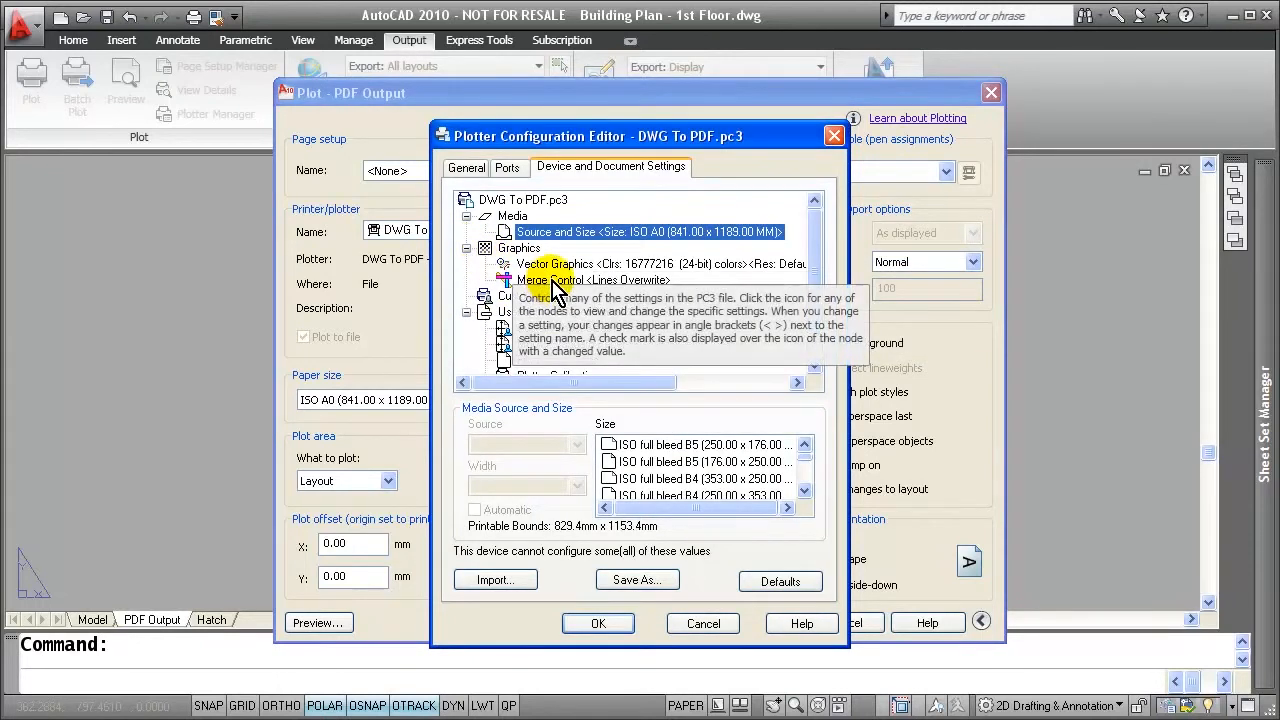
left_click(572, 280)
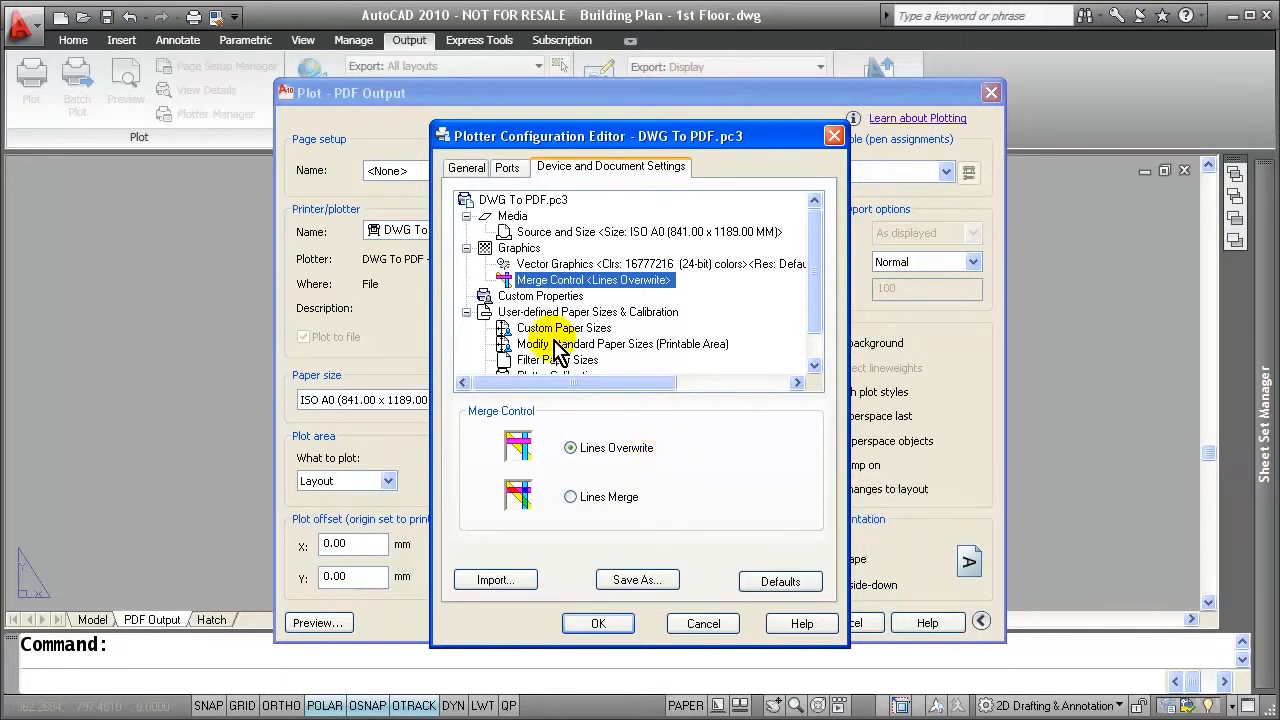
left_click(540, 296)
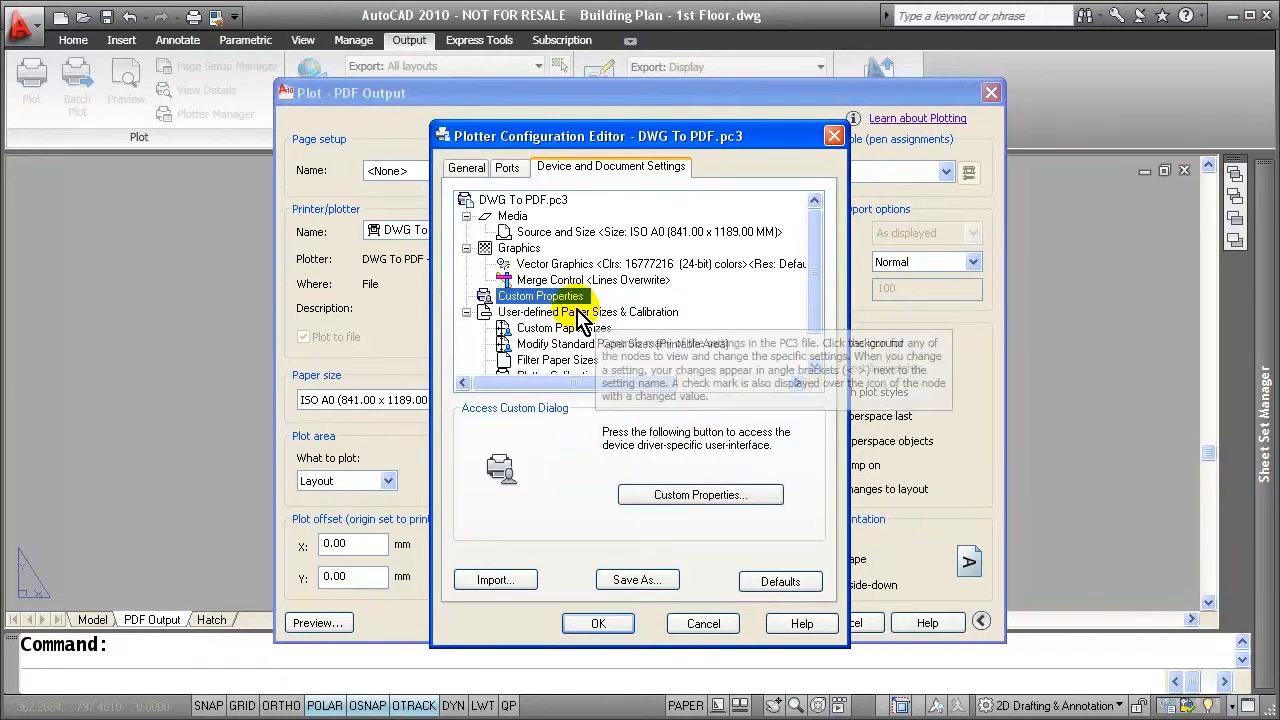
Review the PDF driver's resolution settings and its font capture list, keeping the choices
left_click(700, 494)
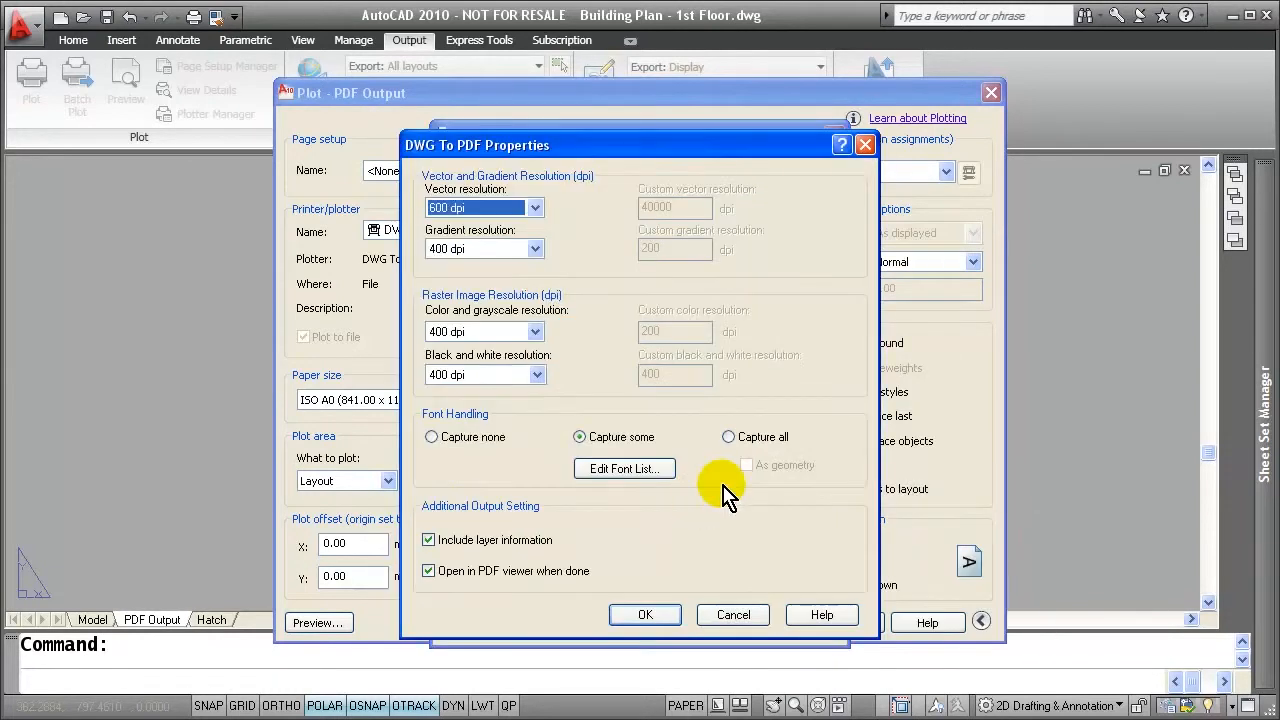
mouse_move(580, 210)
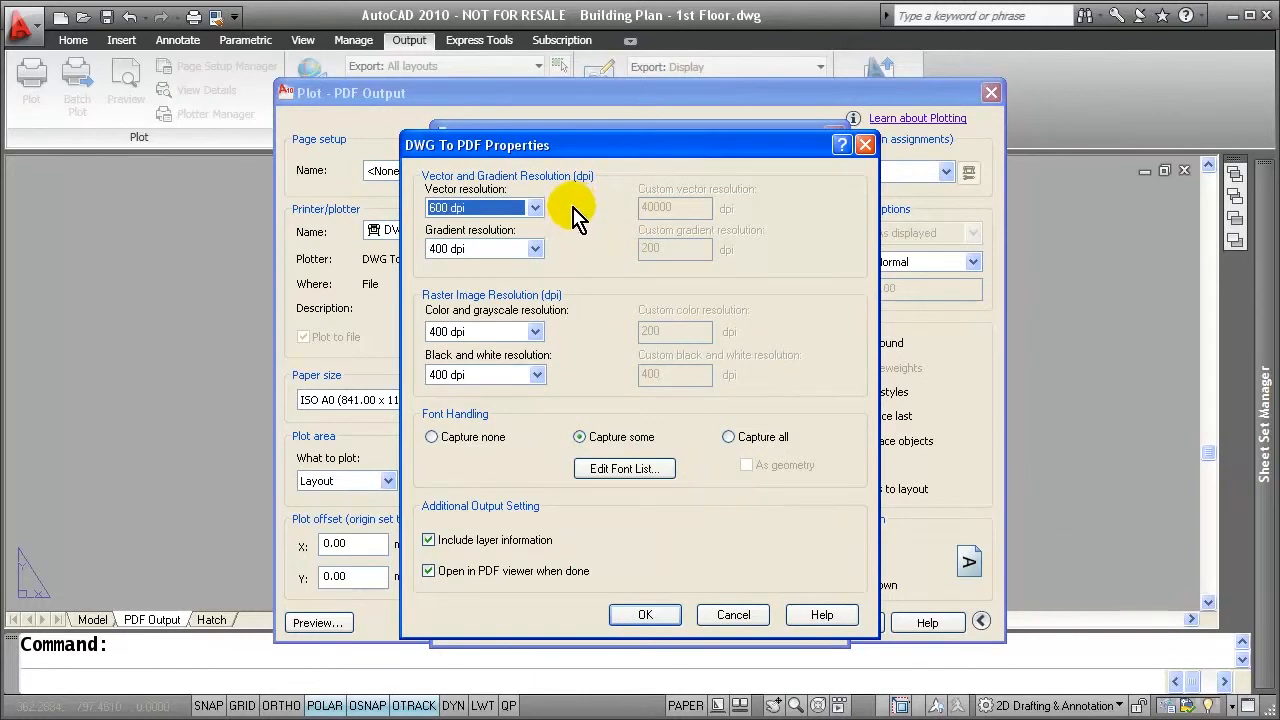
mouse_move(610, 230)
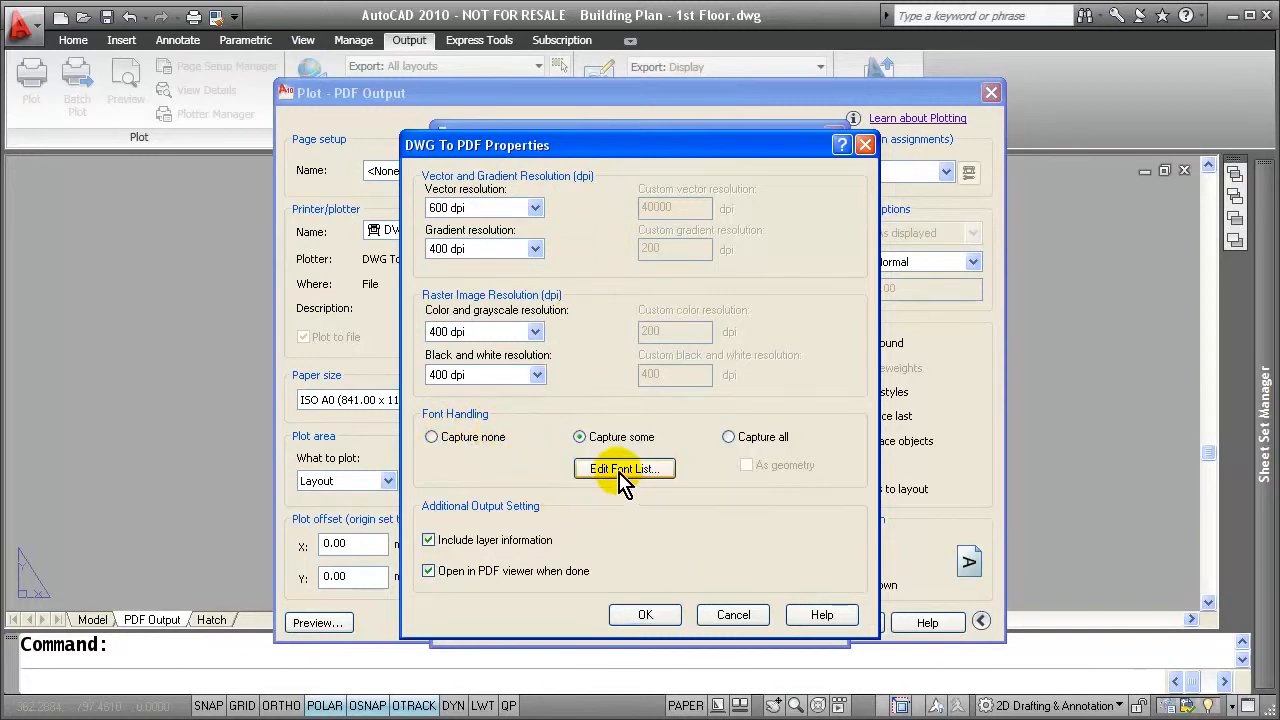
left_click(624, 468)
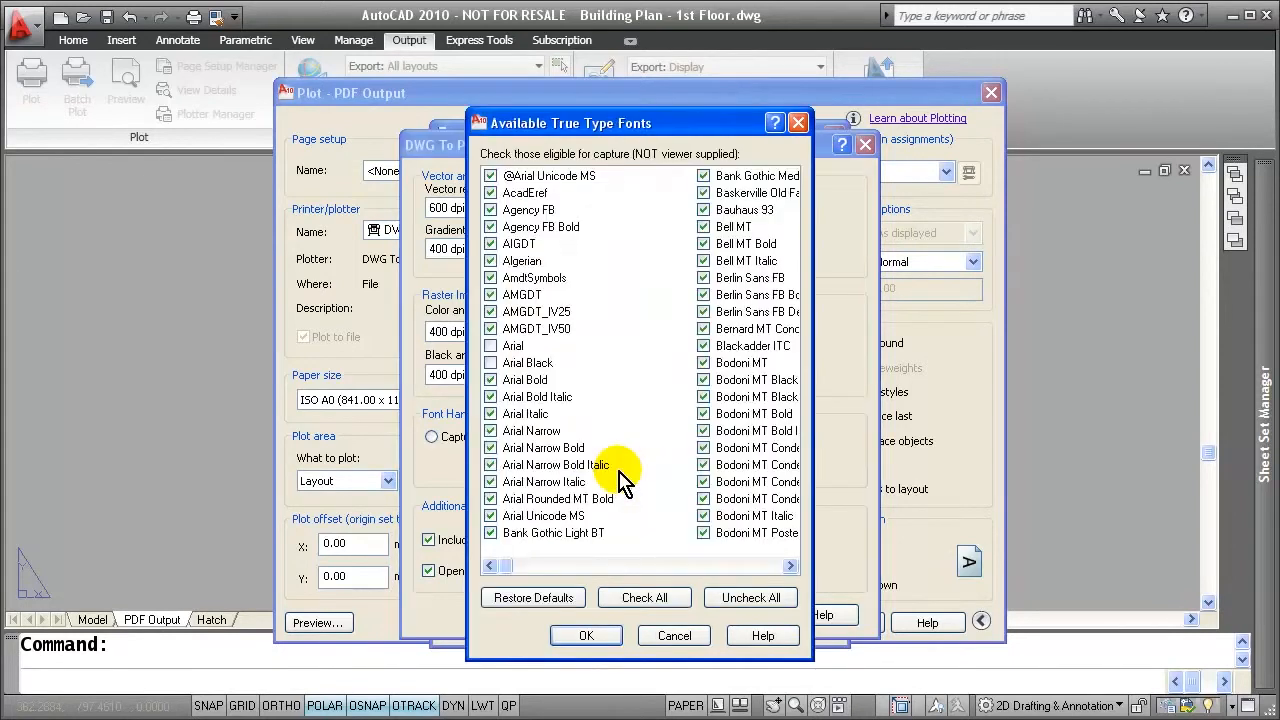
mouse_move(644, 516)
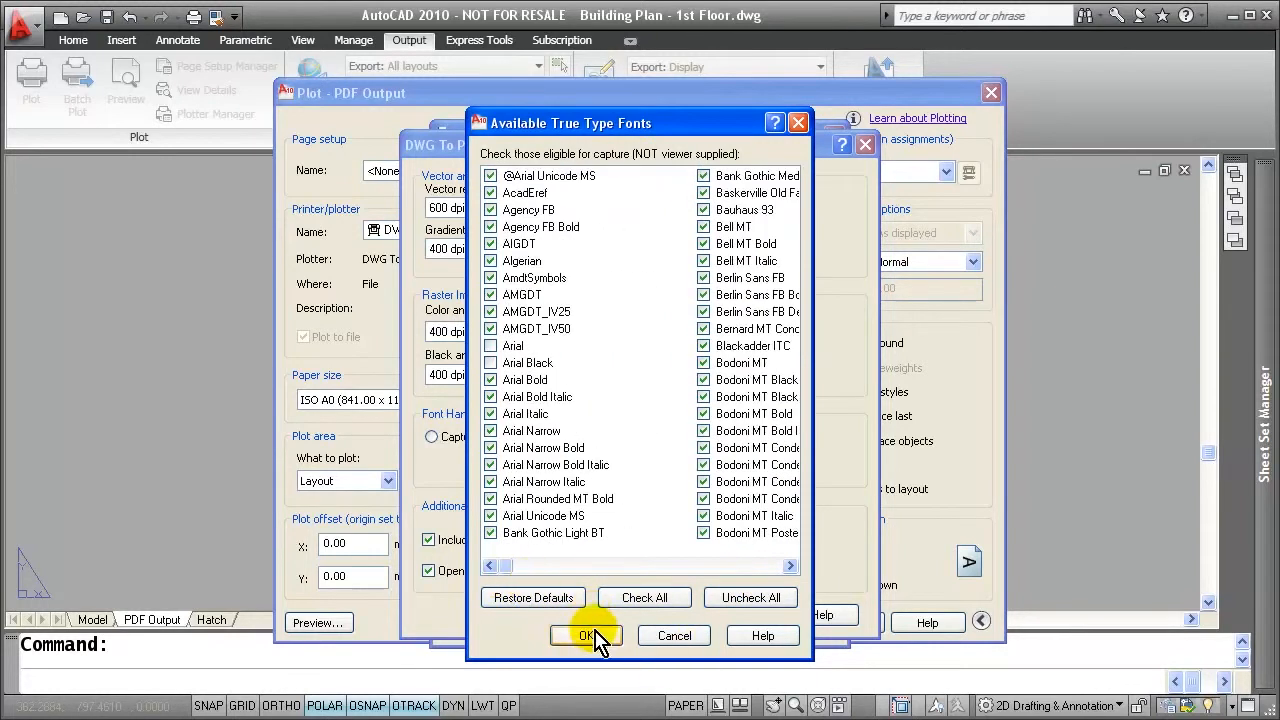
left_click(586, 636)
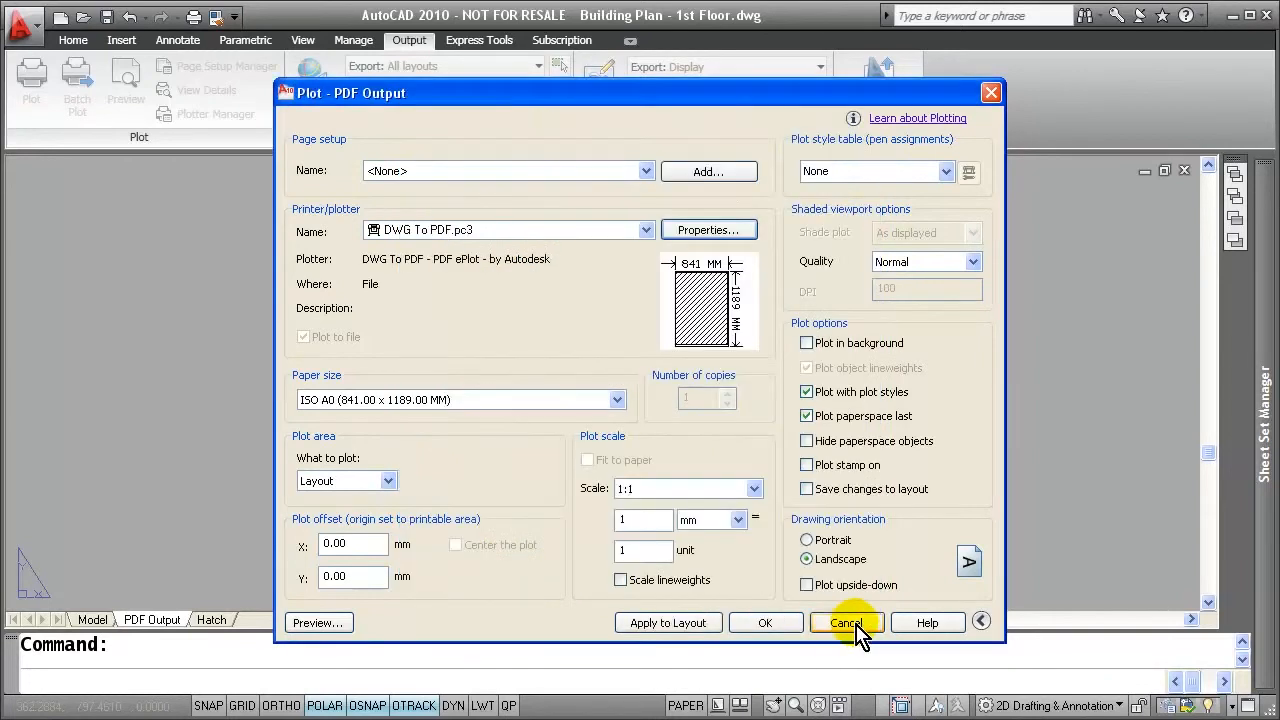
Cancel plotting and confirm Export to DWF/PDF Options with multi-sheet type and layer information
left_click(846, 622)
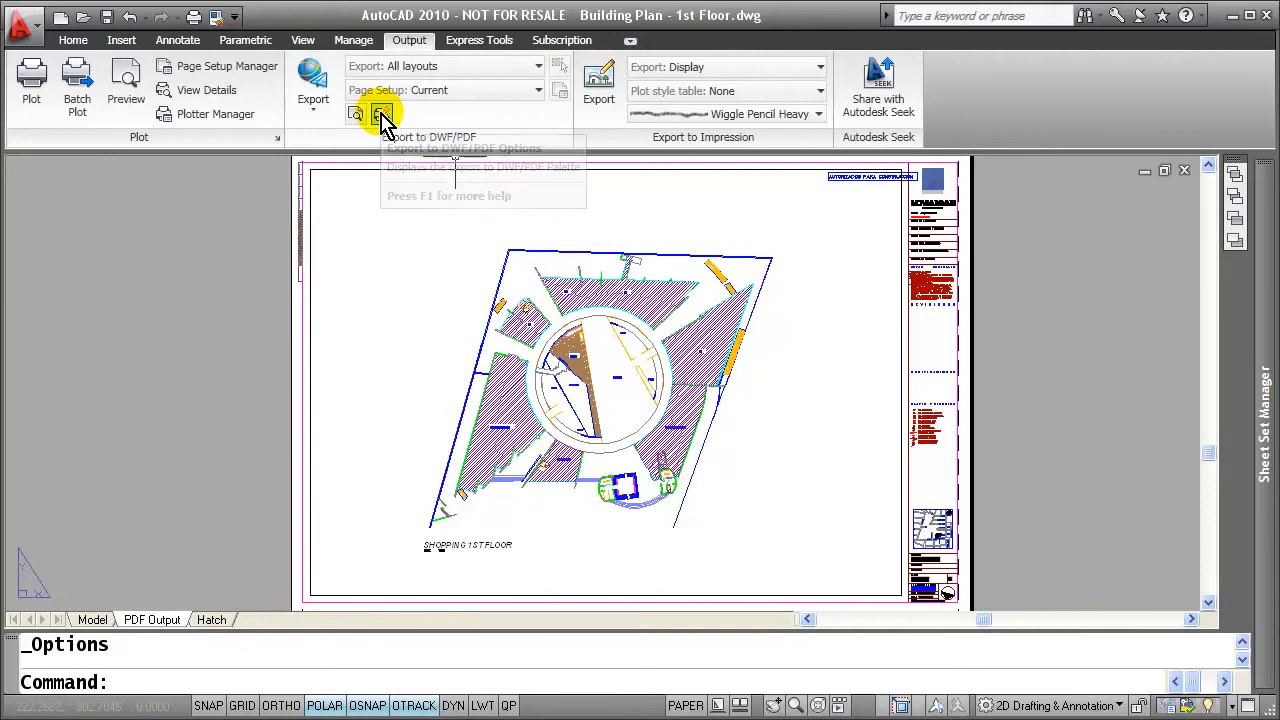
mouse_move(380, 114)
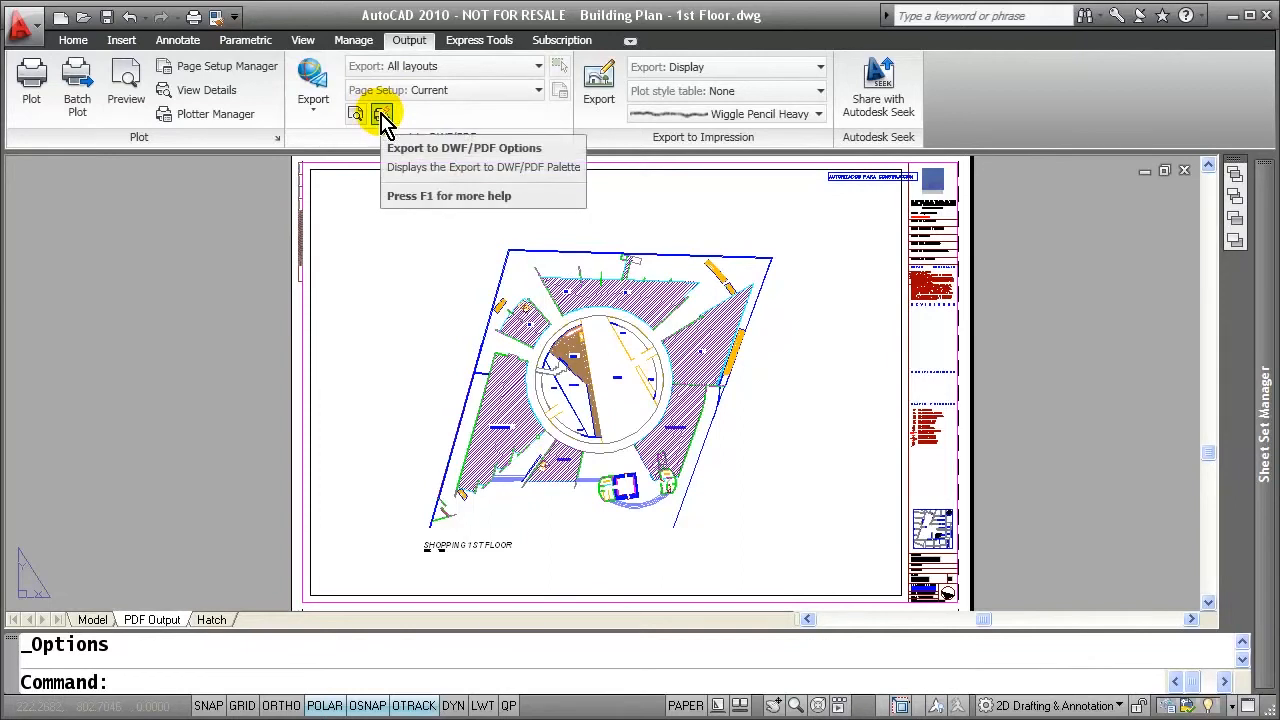
left_click(380, 114)
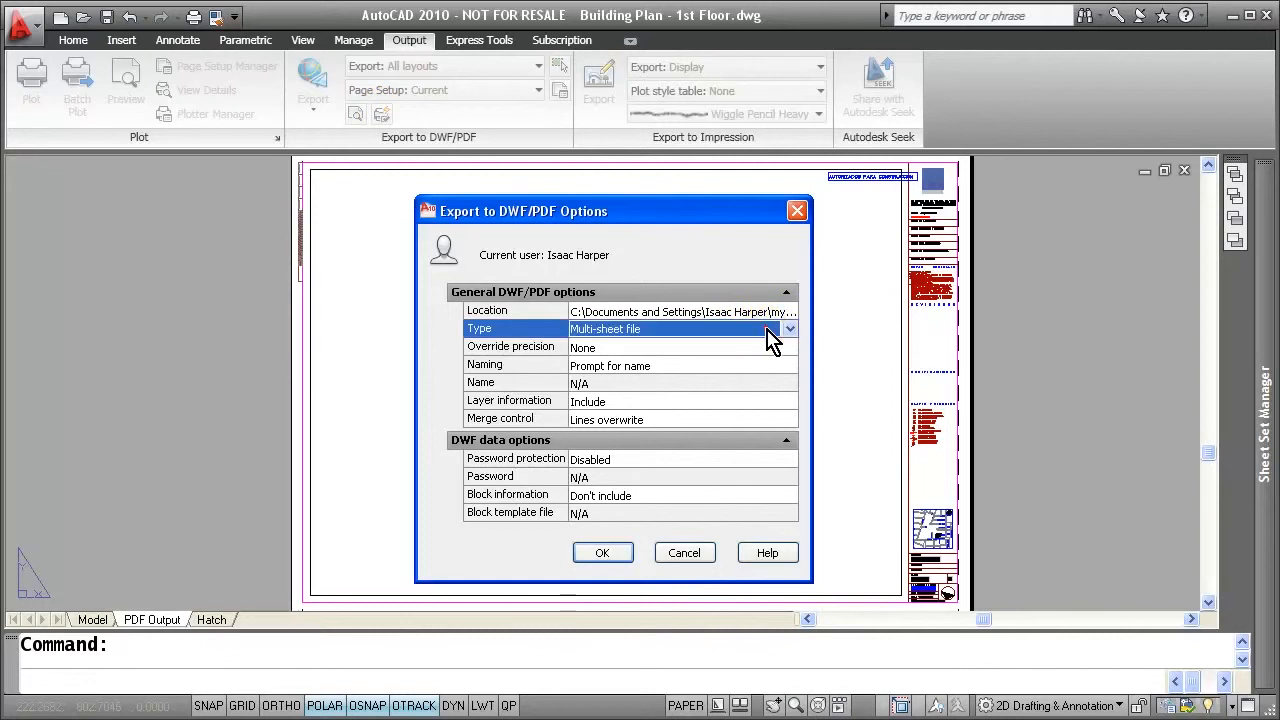
left_click(788, 328)
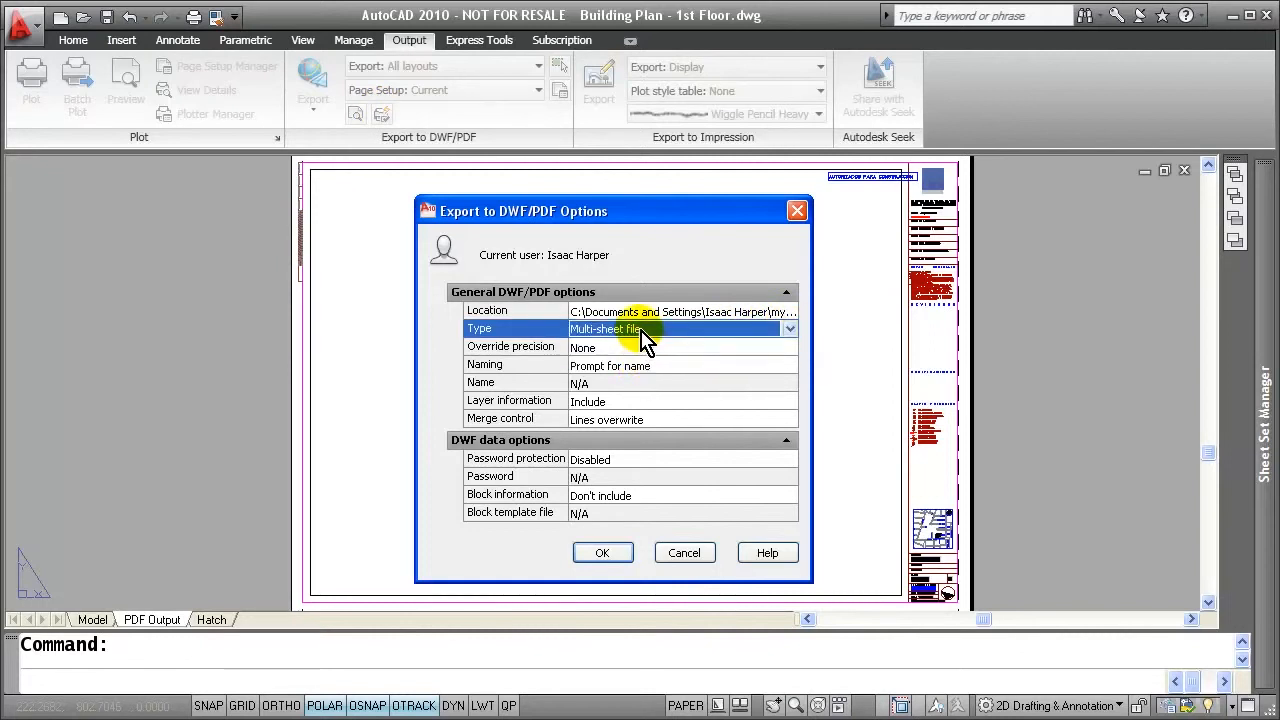
mouse_move(610, 412)
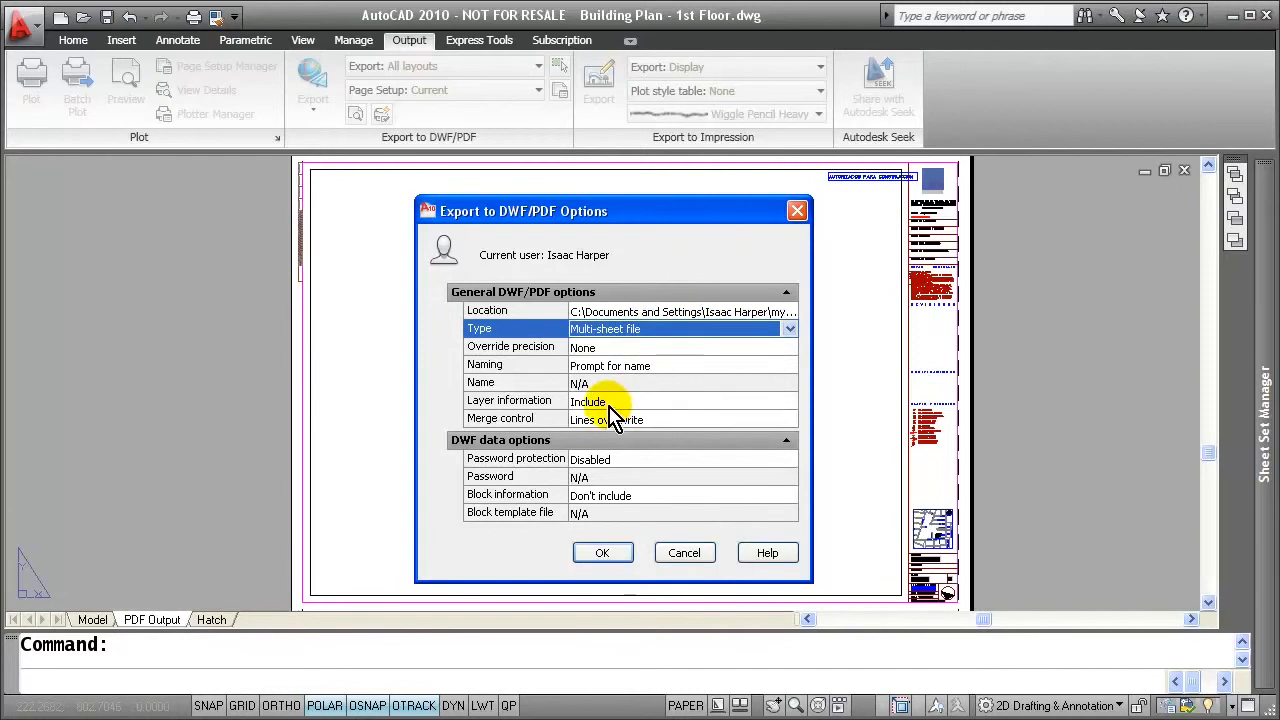
left_click(610, 400)
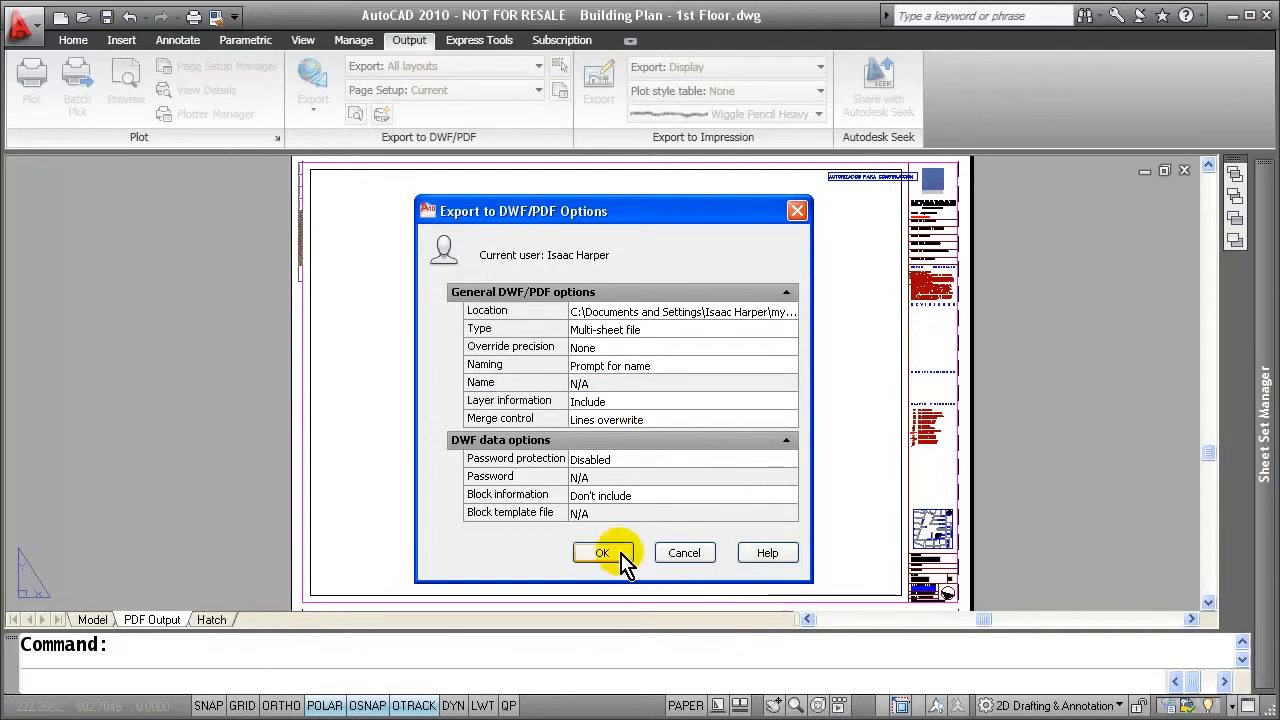
left_click(600, 552)
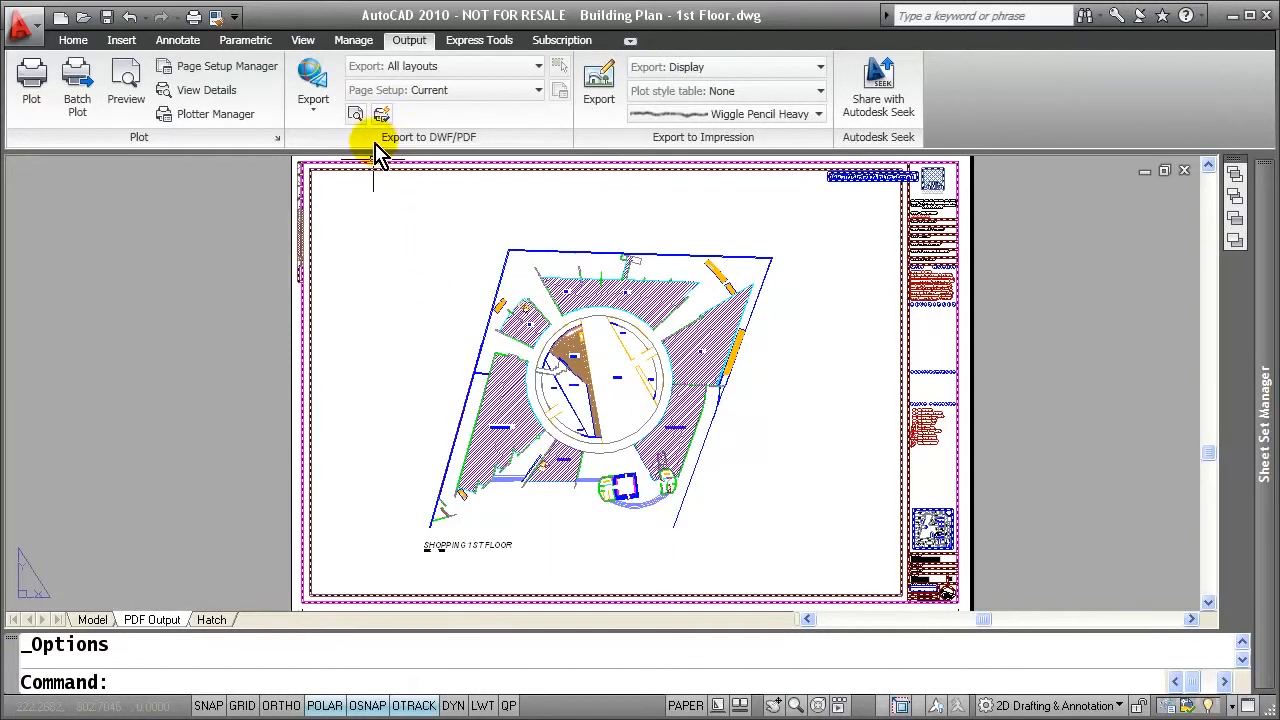
mouse_move(312, 84)
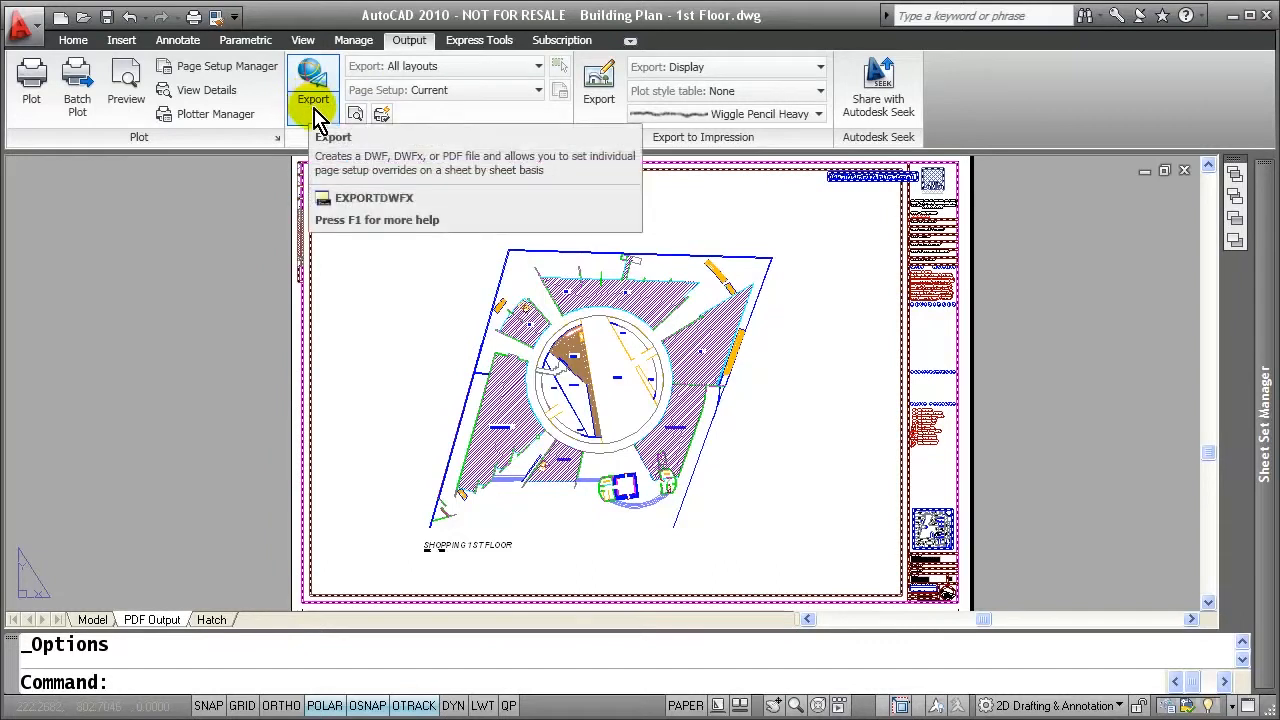
Export all layouts as a PDF file saved into My Documents
left_click(312, 98)
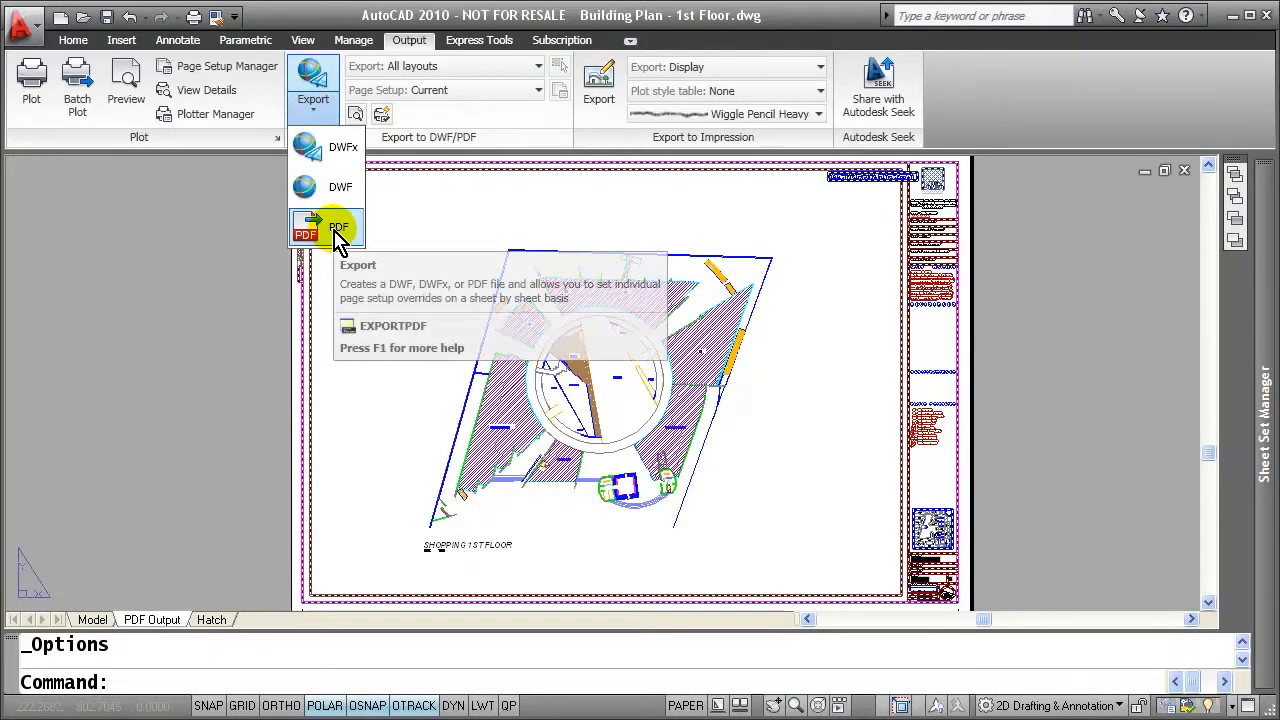
left_click(304, 228)
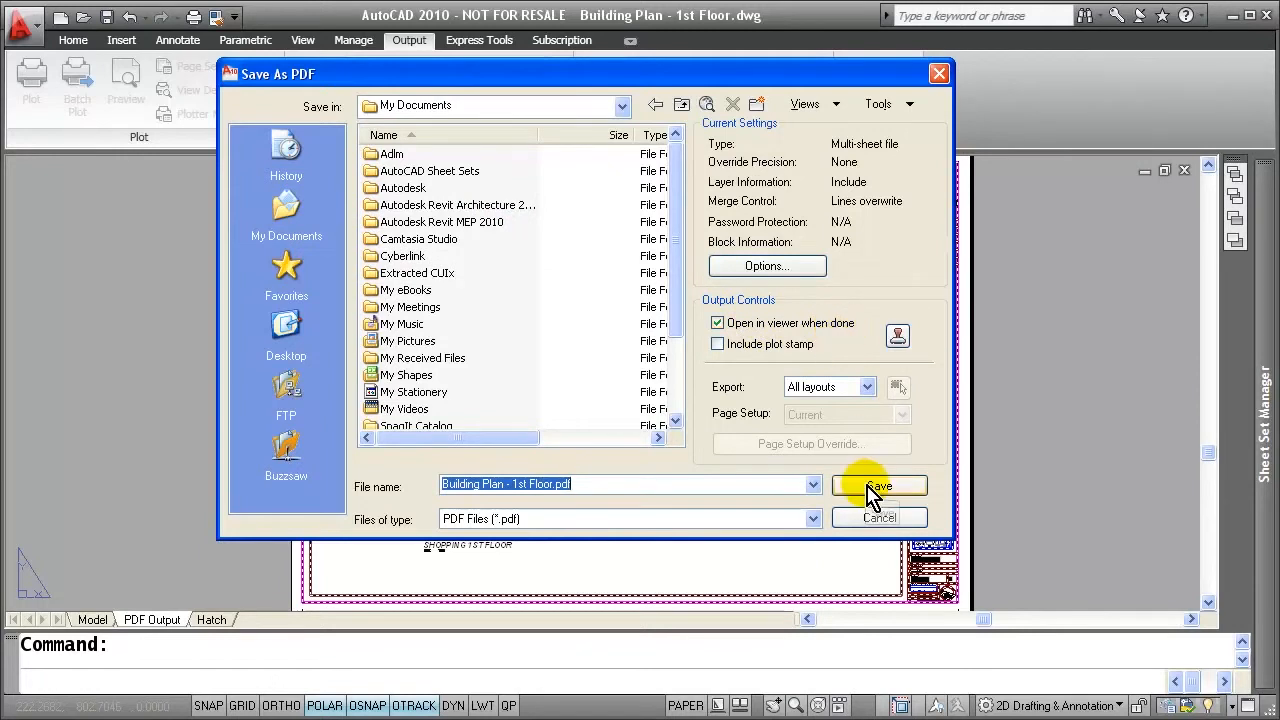
left_click(878, 486)
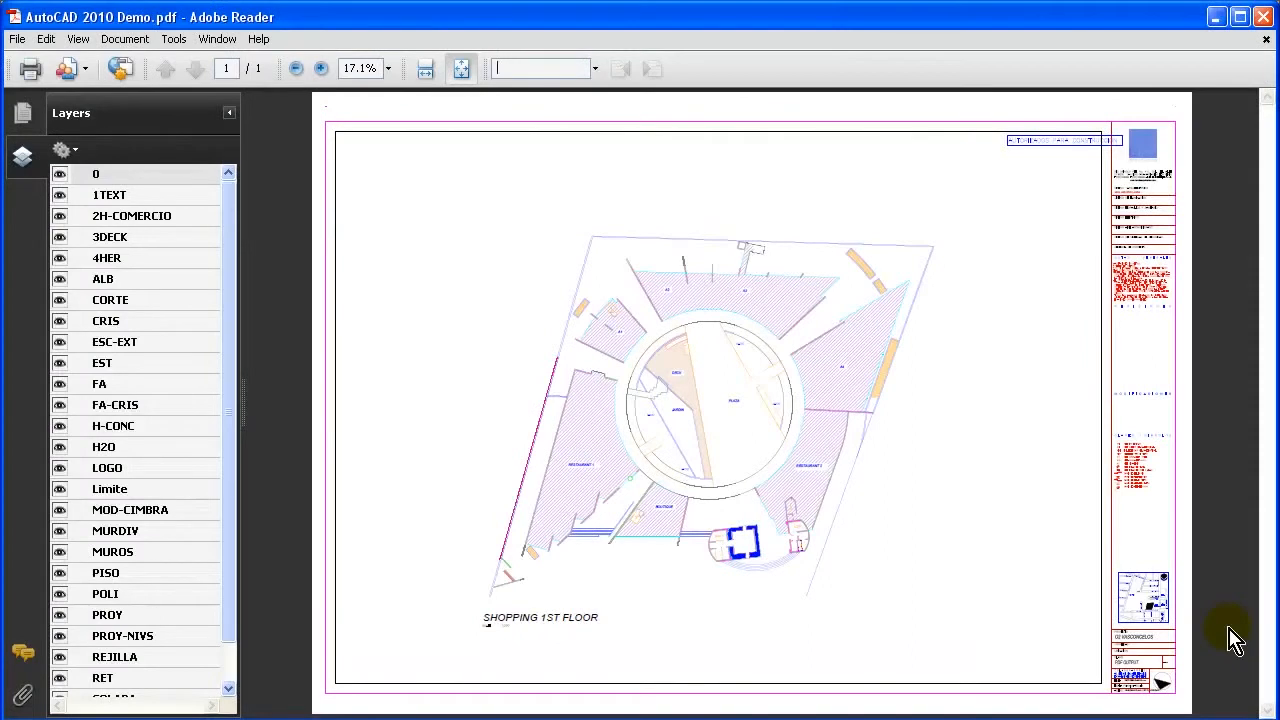
mouse_move(150, 196)
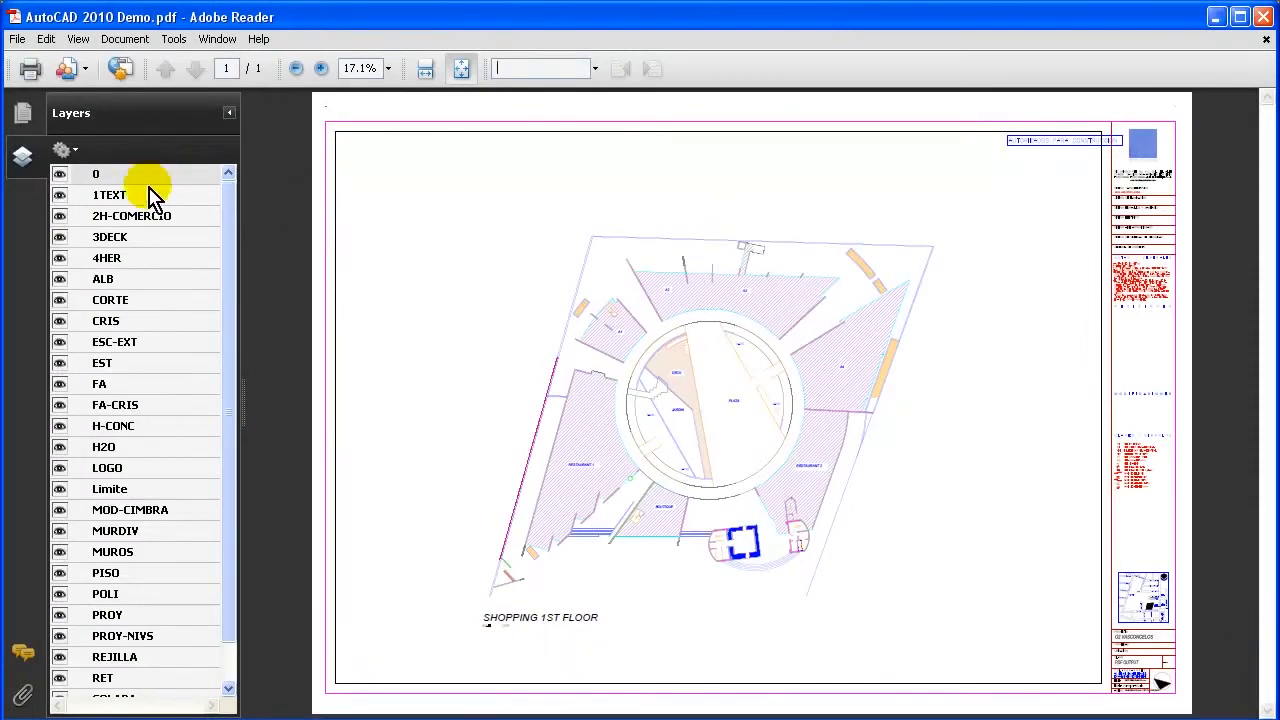
mouse_move(136, 600)
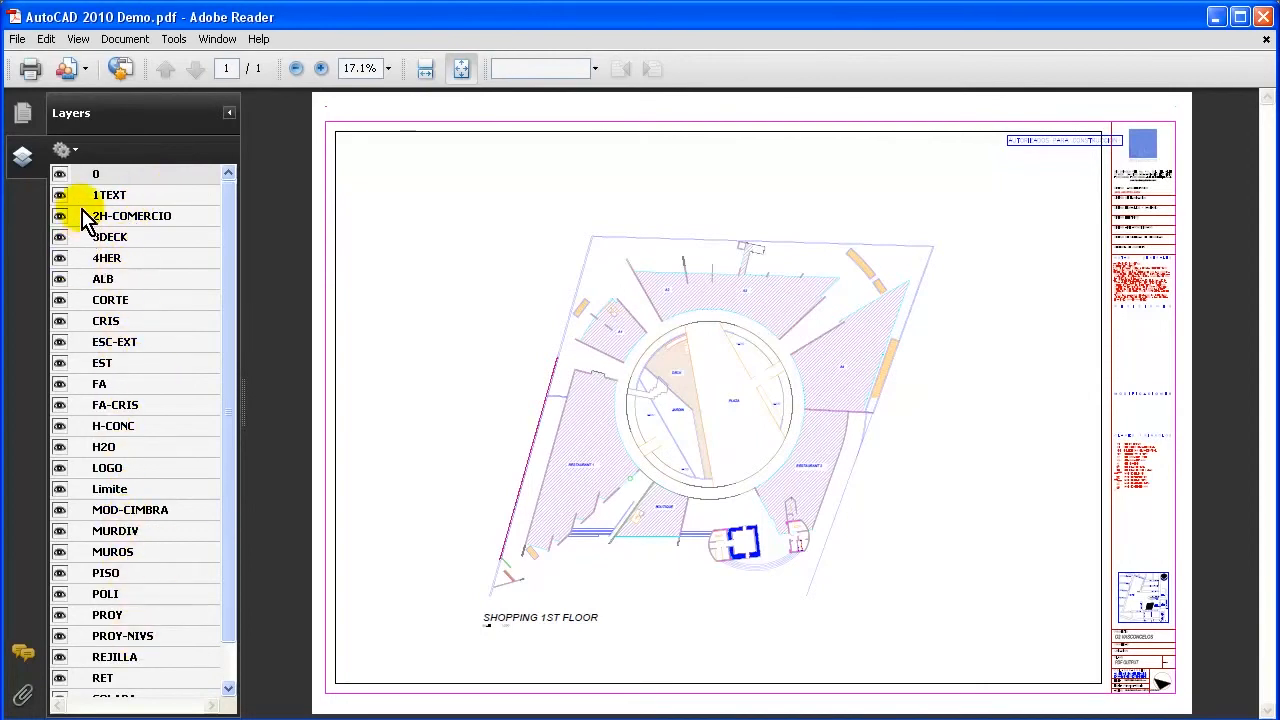
mouse_move(580, 80)
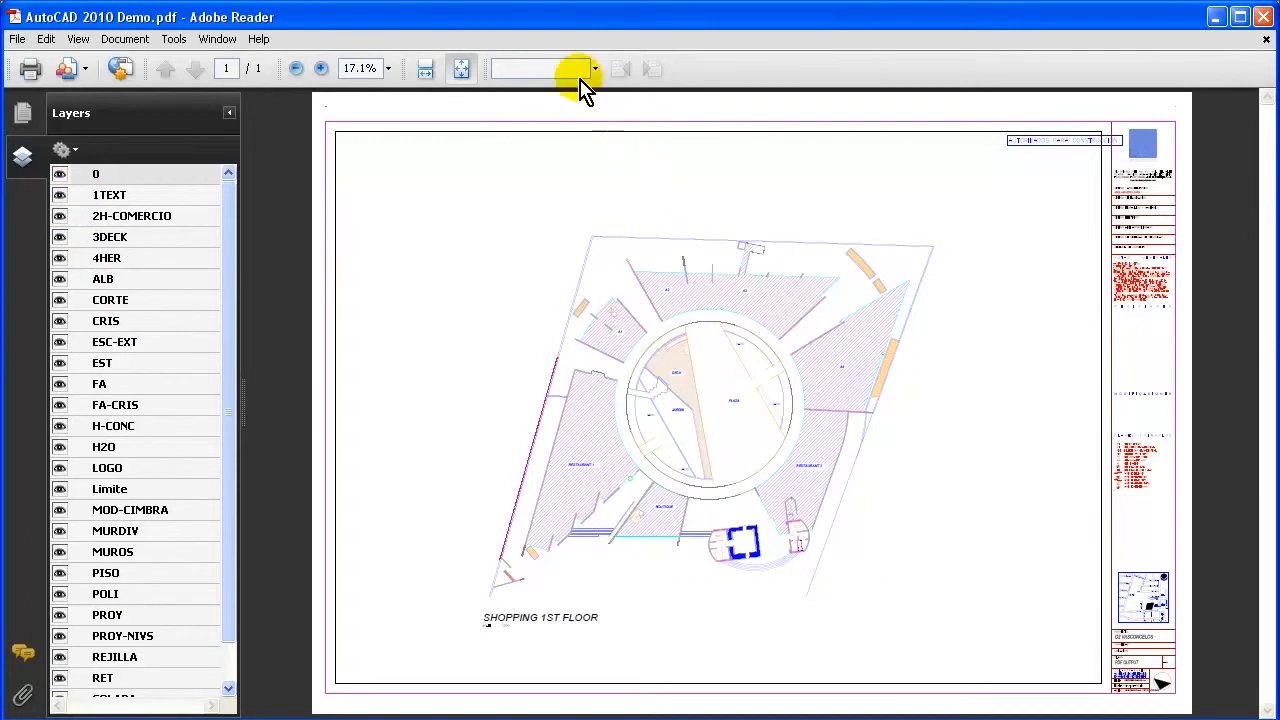
mouse_move(510, 78)
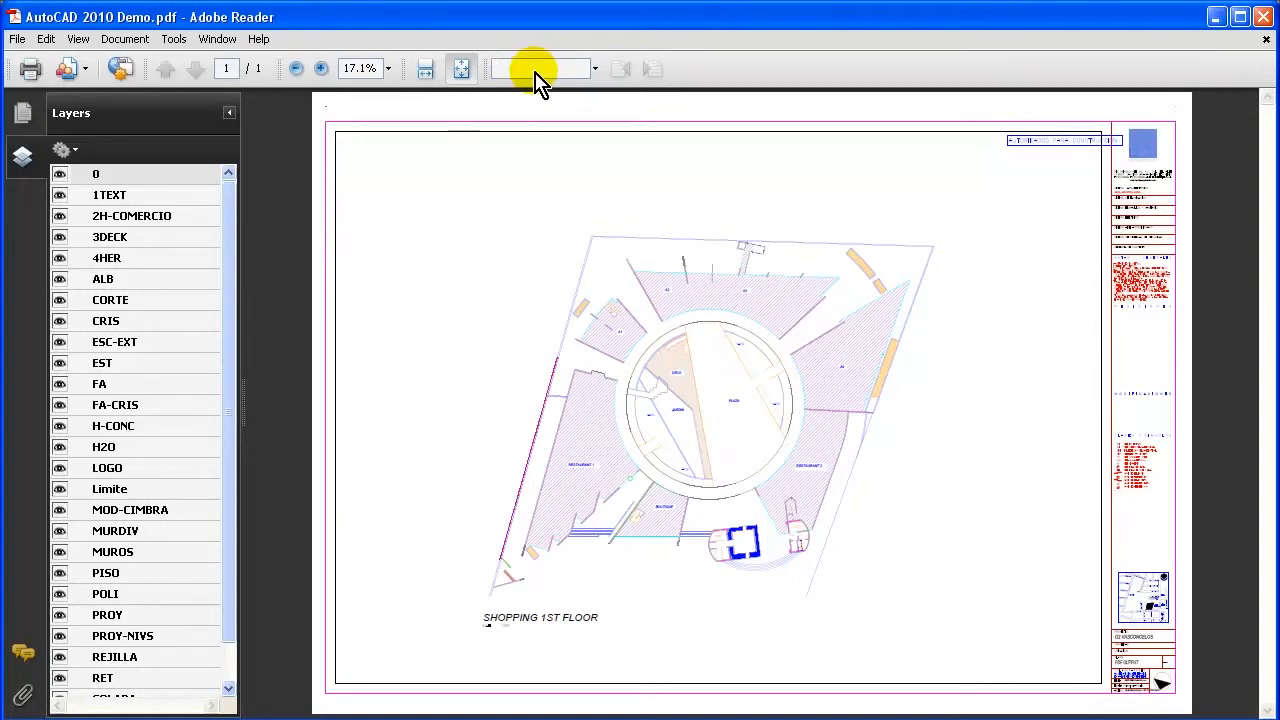
Search the exported PDF in Adobe Reader for 'shop' and find SHOPPING on the plan
type("shopping")
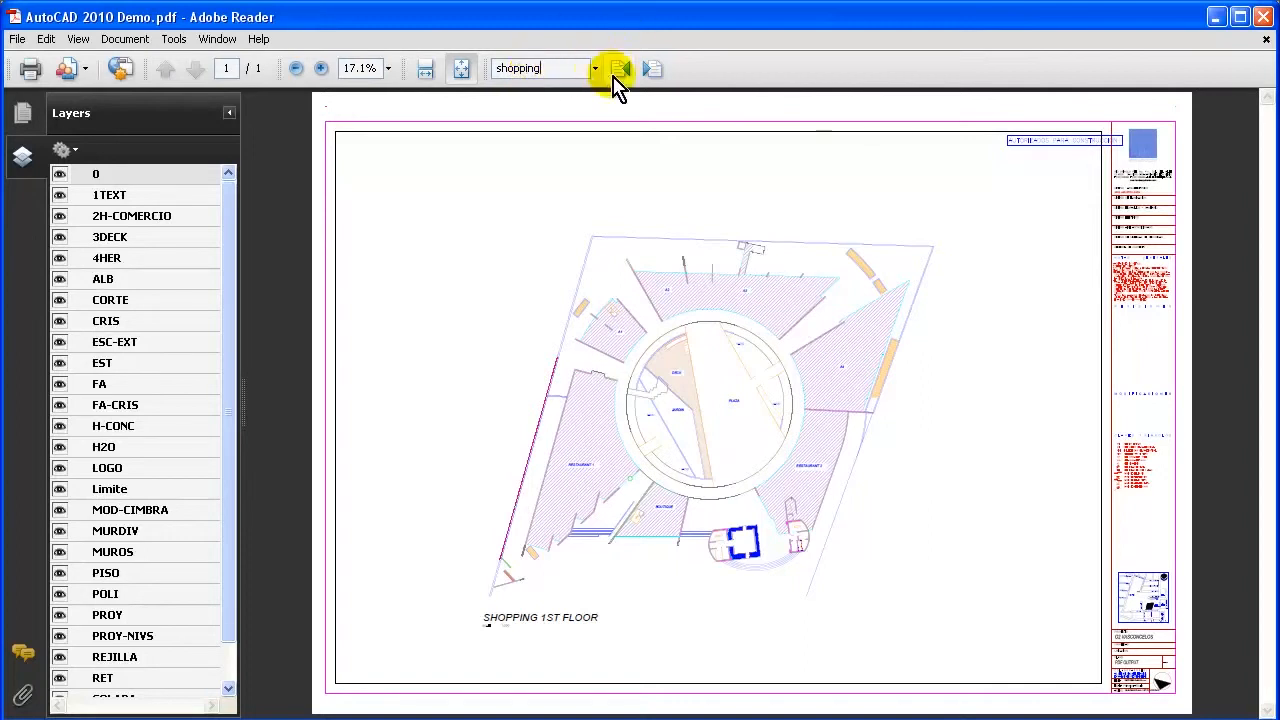
left_click(616, 68)
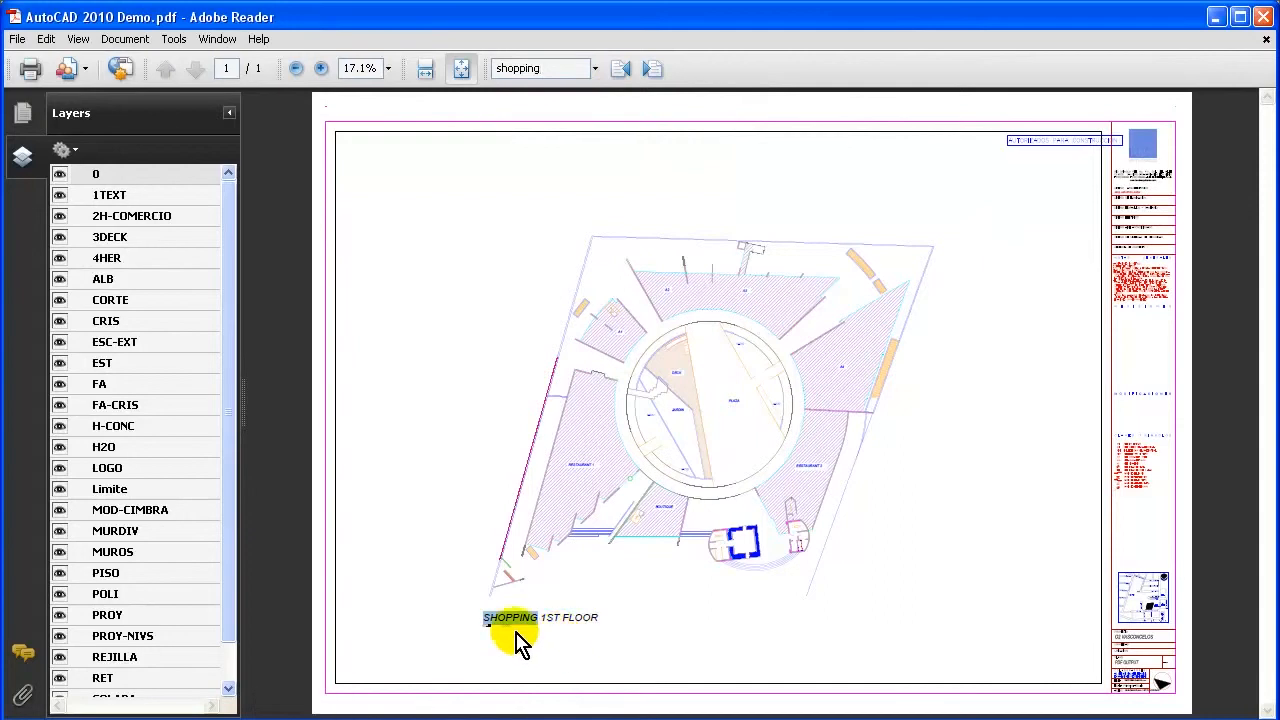
right_click(516, 616)
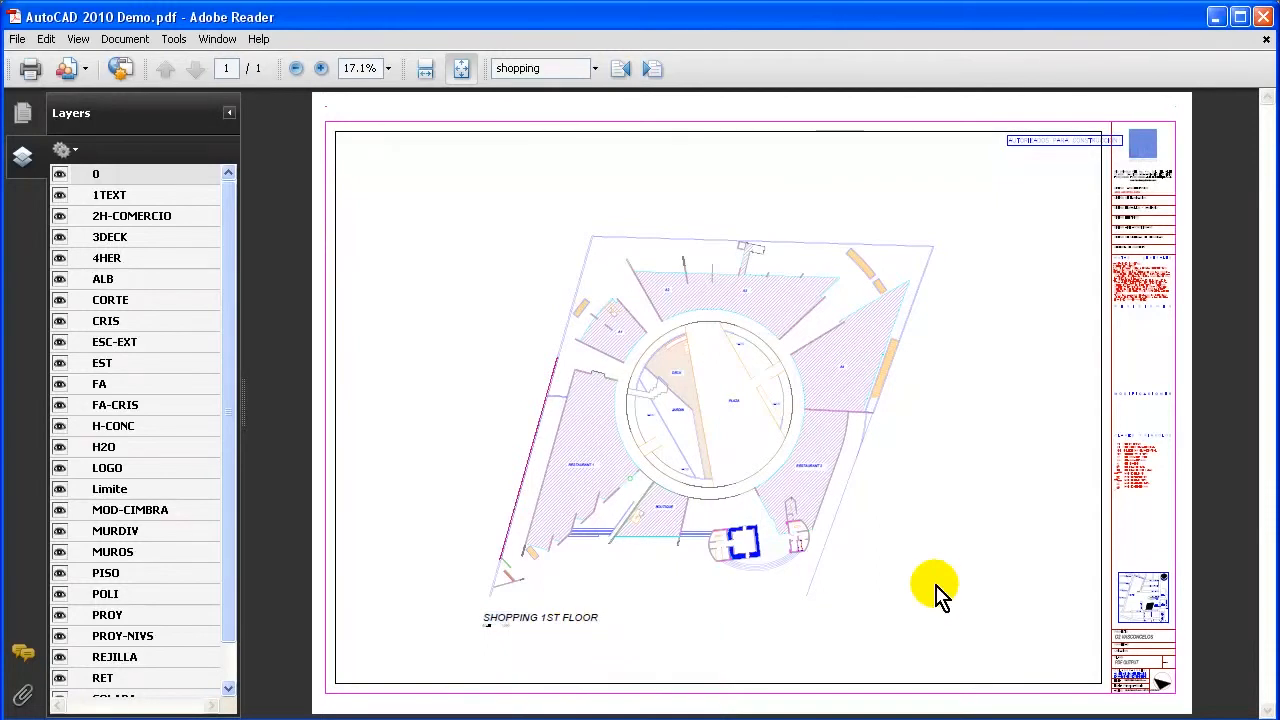
mouse_move(930, 576)
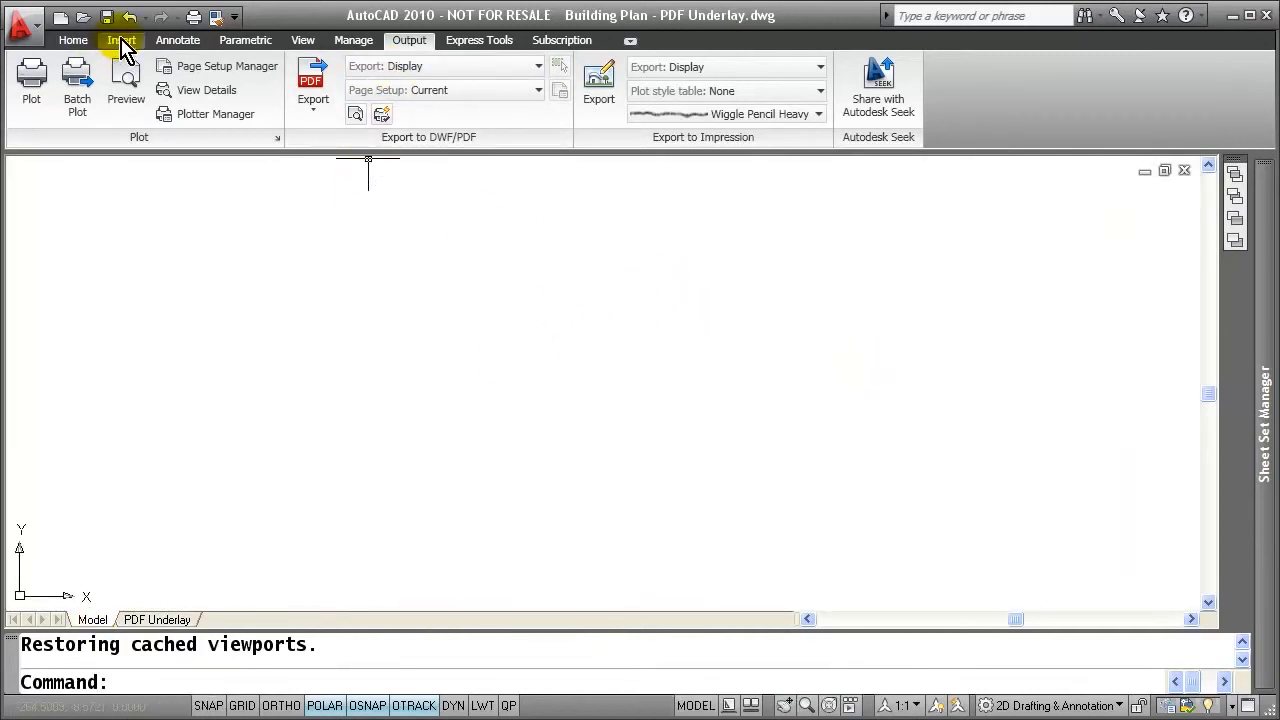
Attach Building Plan.pdf as an underlay at scale 200
left_click(120, 40)
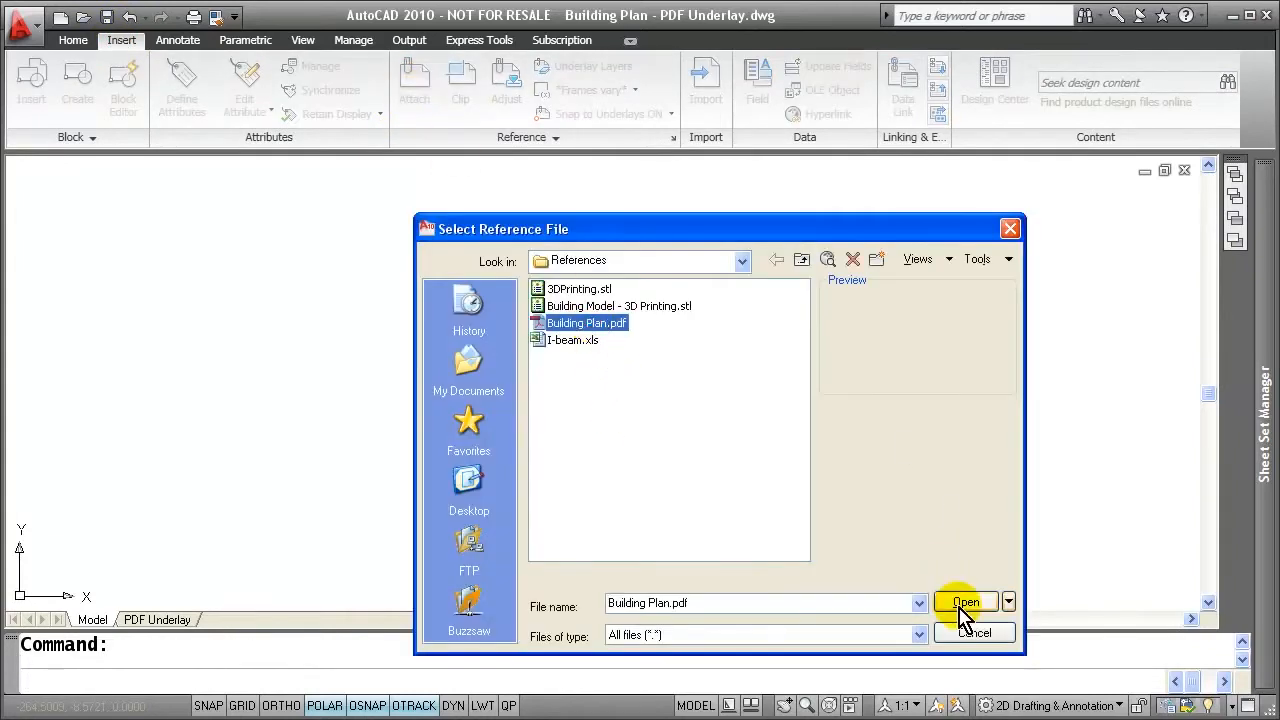
left_click(964, 602)
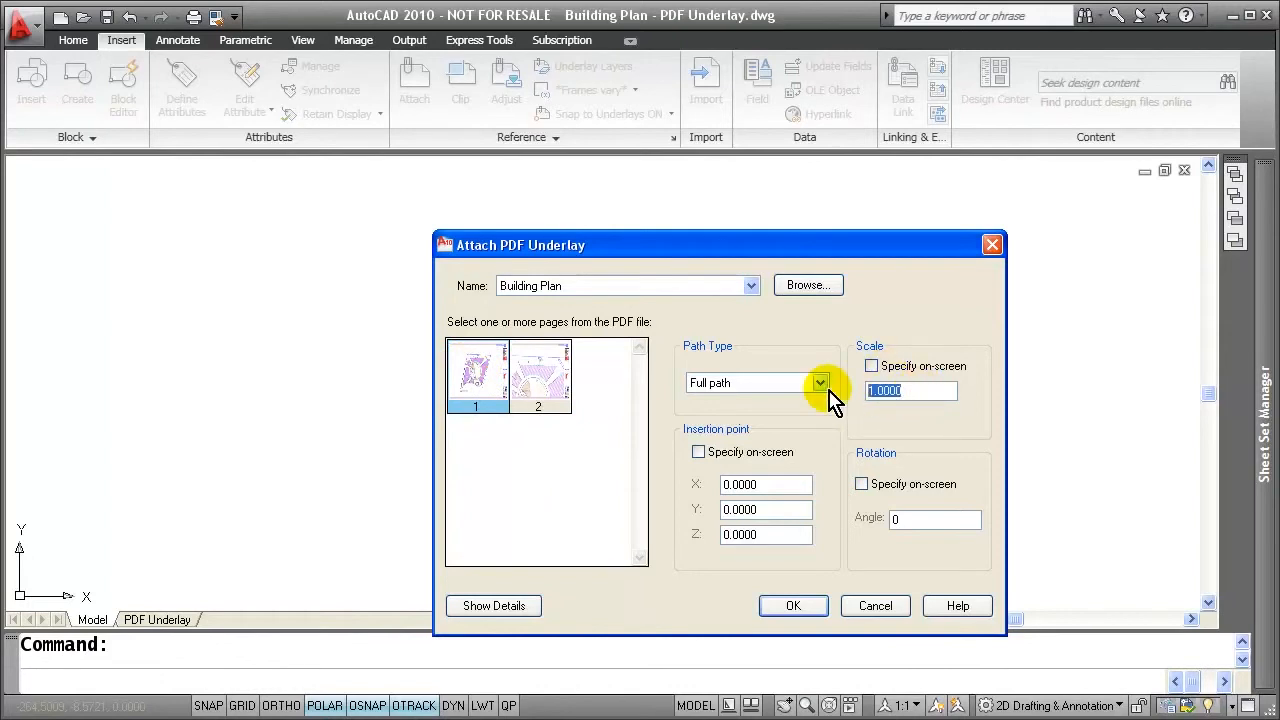
type("200")
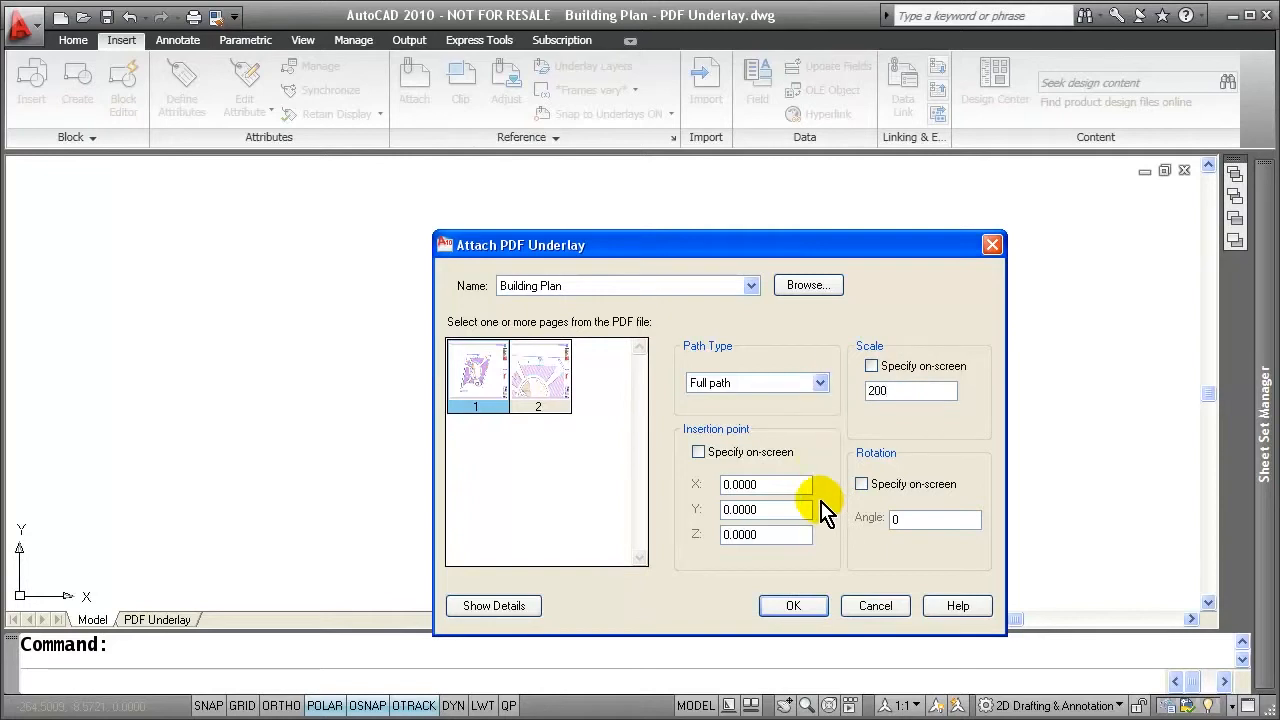
left_click(792, 604)
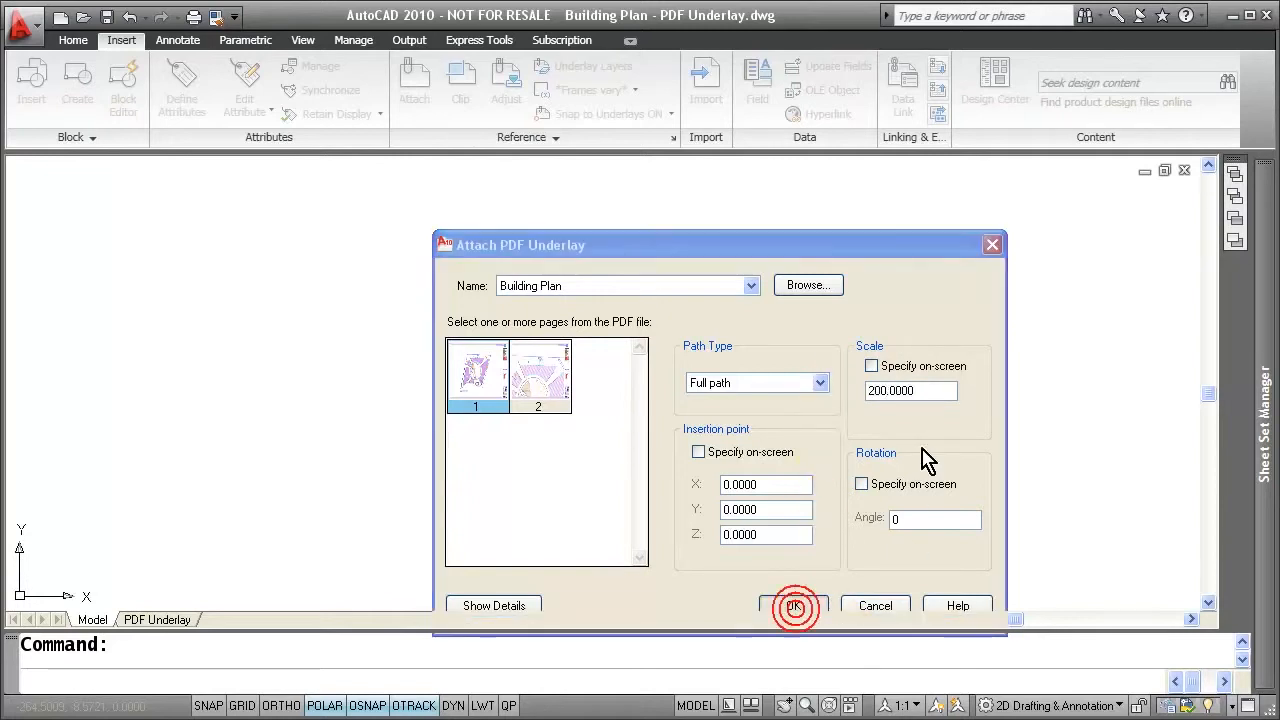
left_click(796, 604)
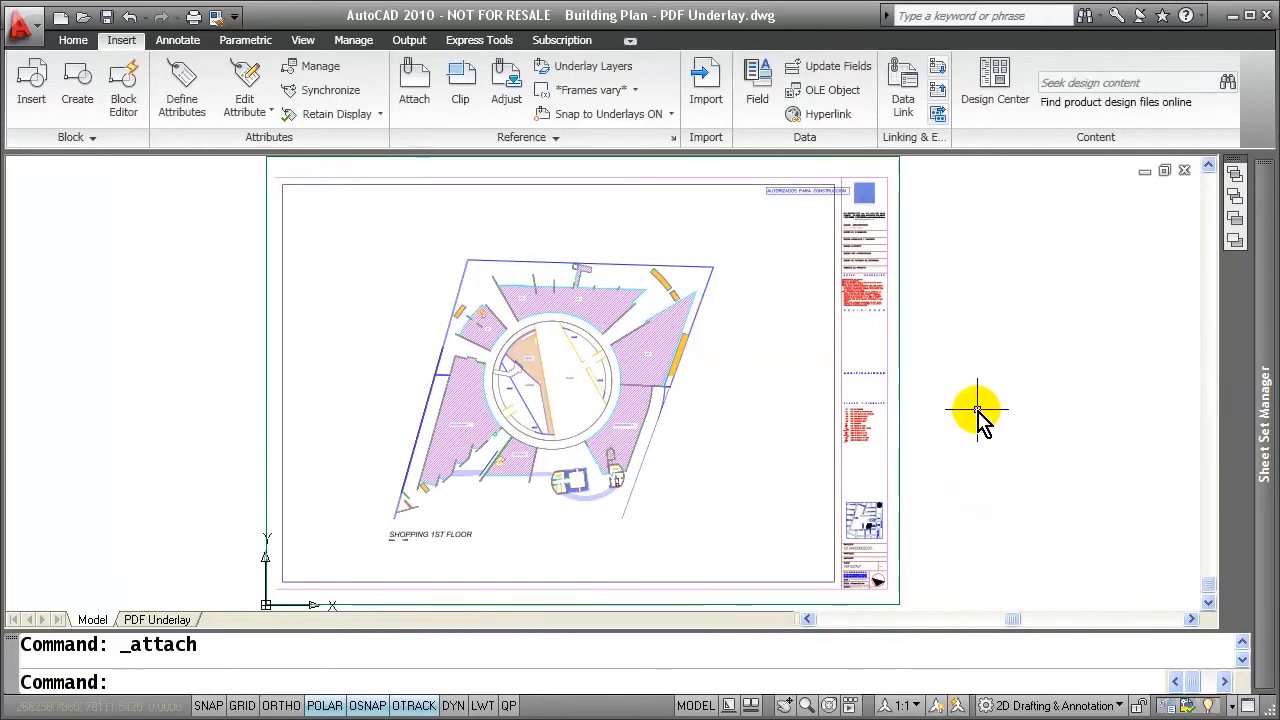
Clip the underlay to a rectangle around the floor plan and widen the boundary to the right
left_click(344, 238)
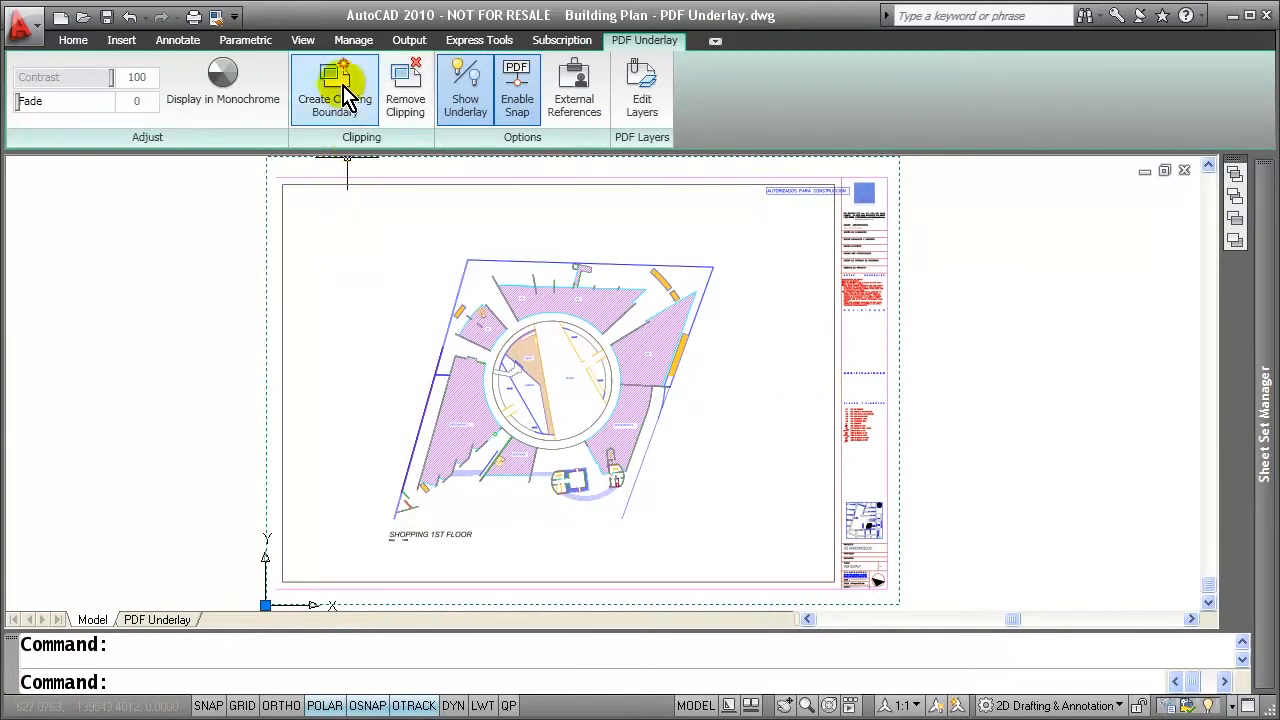
left_click(334, 90)
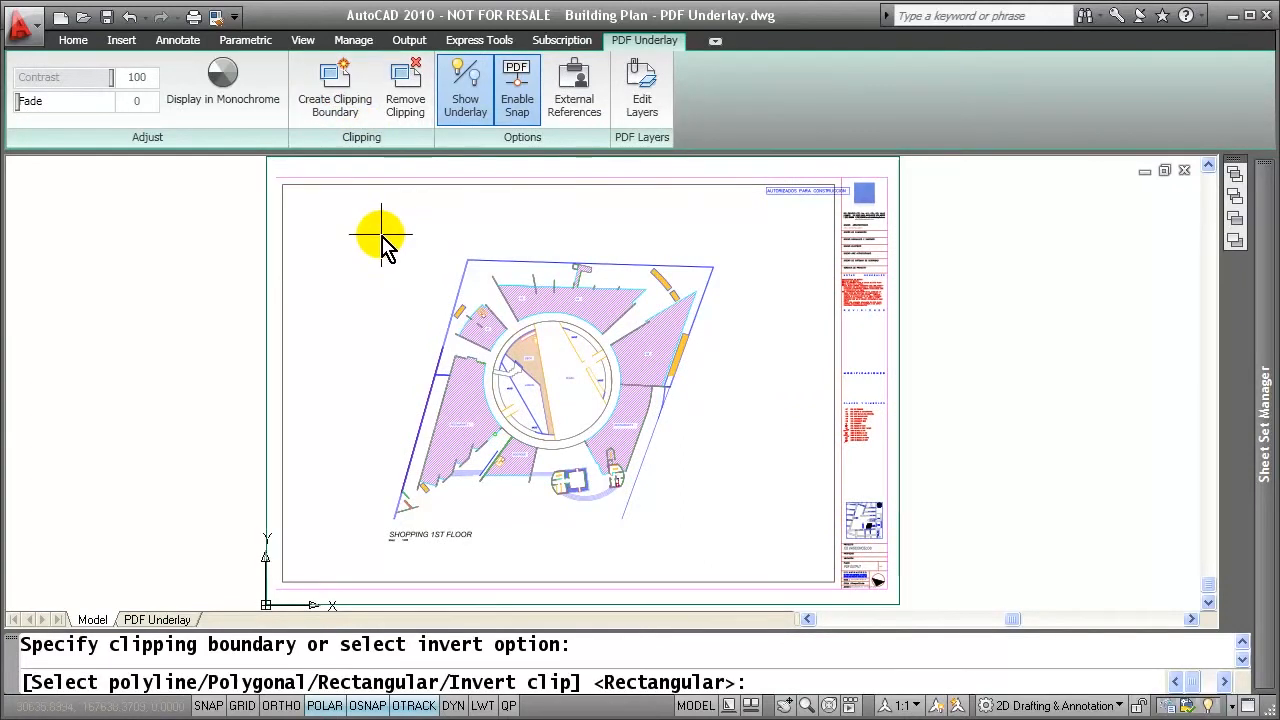
left_click(378, 236)
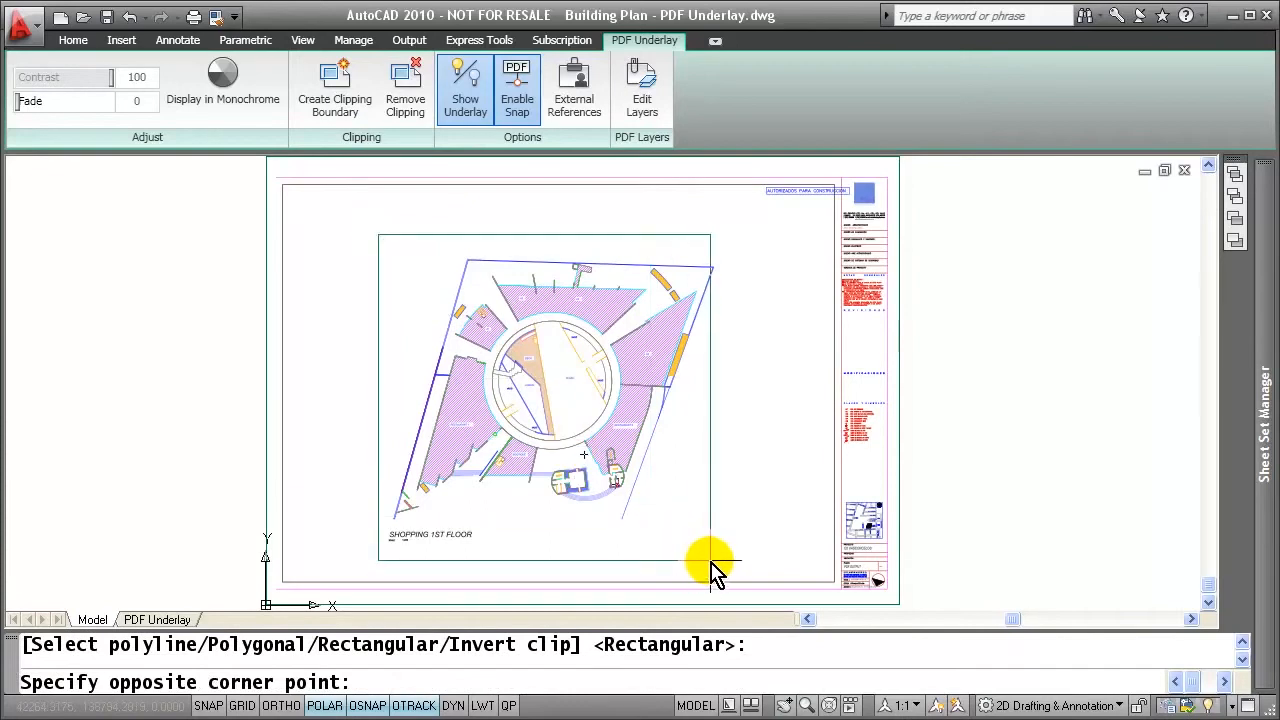
left_click(716, 564)
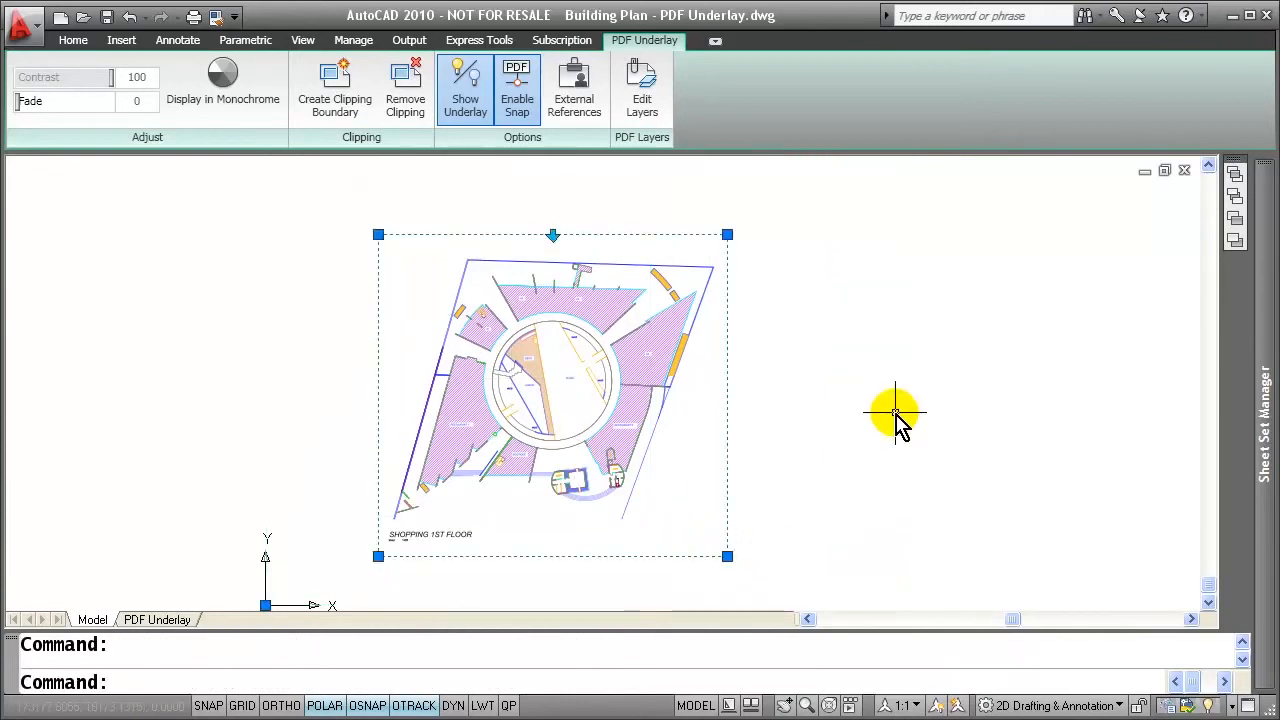
mouse_move(862, 292)
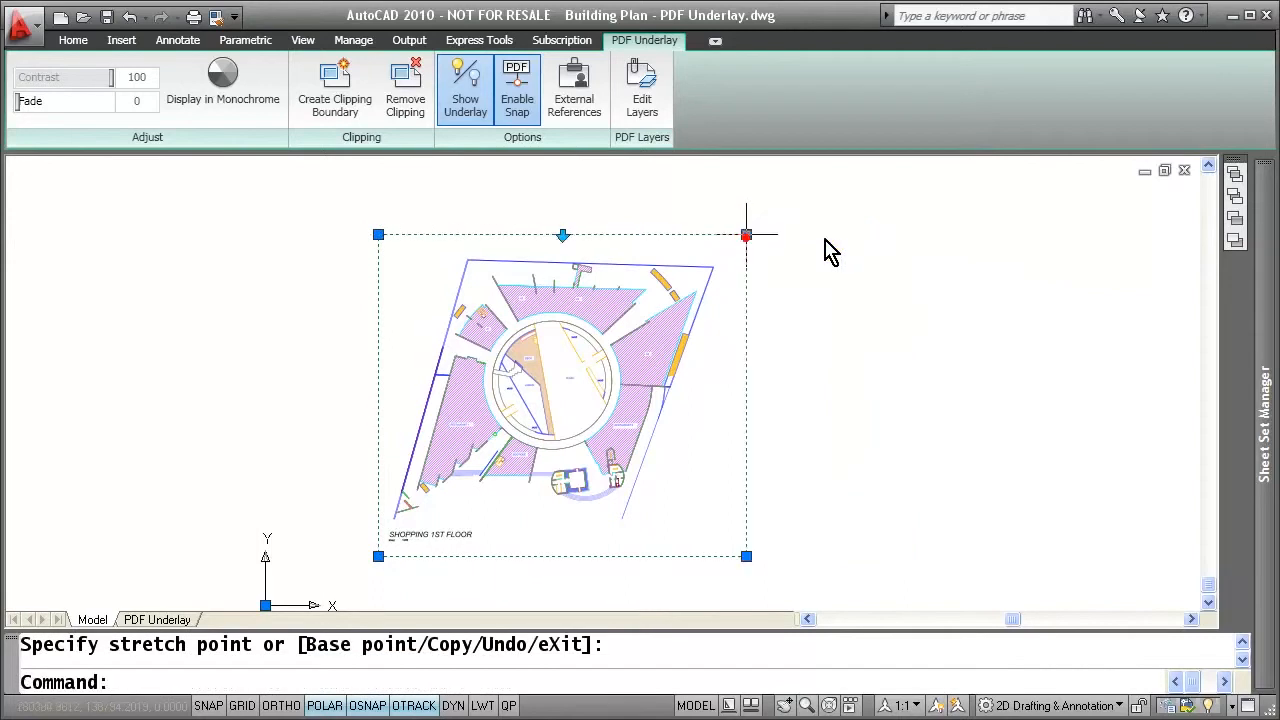
left_click(562, 236)
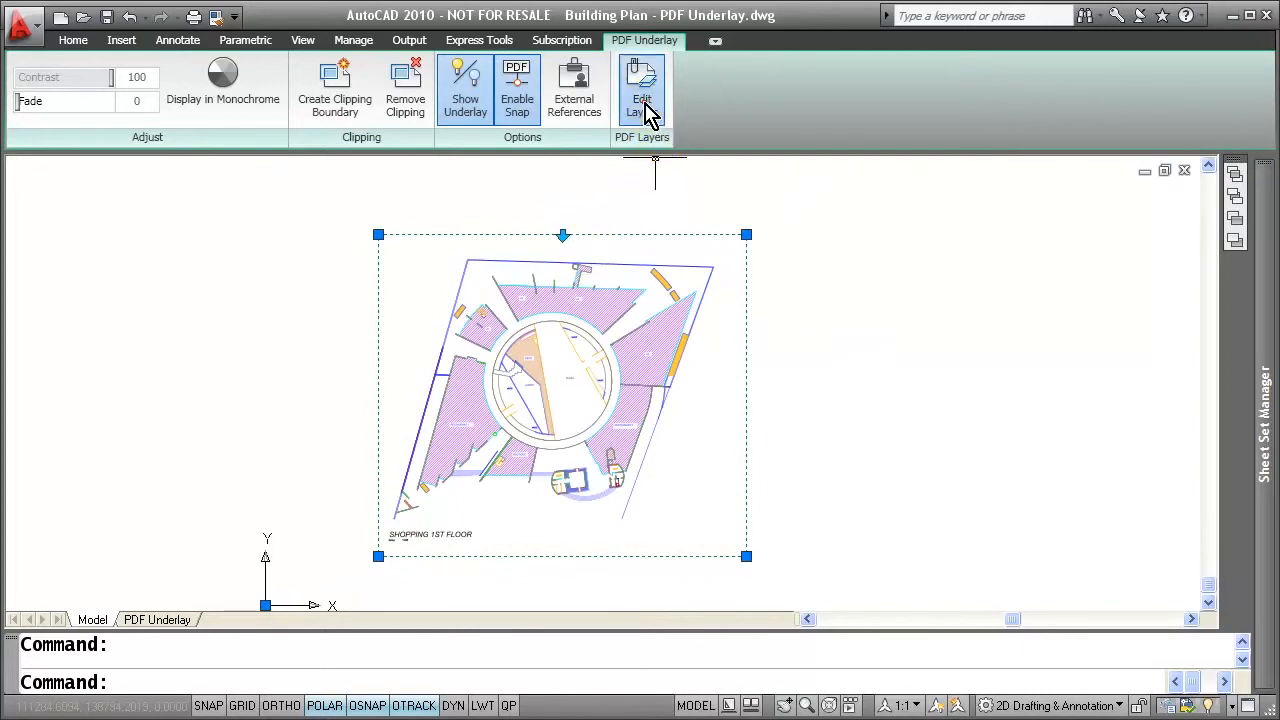
Turn off the underlay's fill layers so only the plan linework shows
left_click(640, 90)
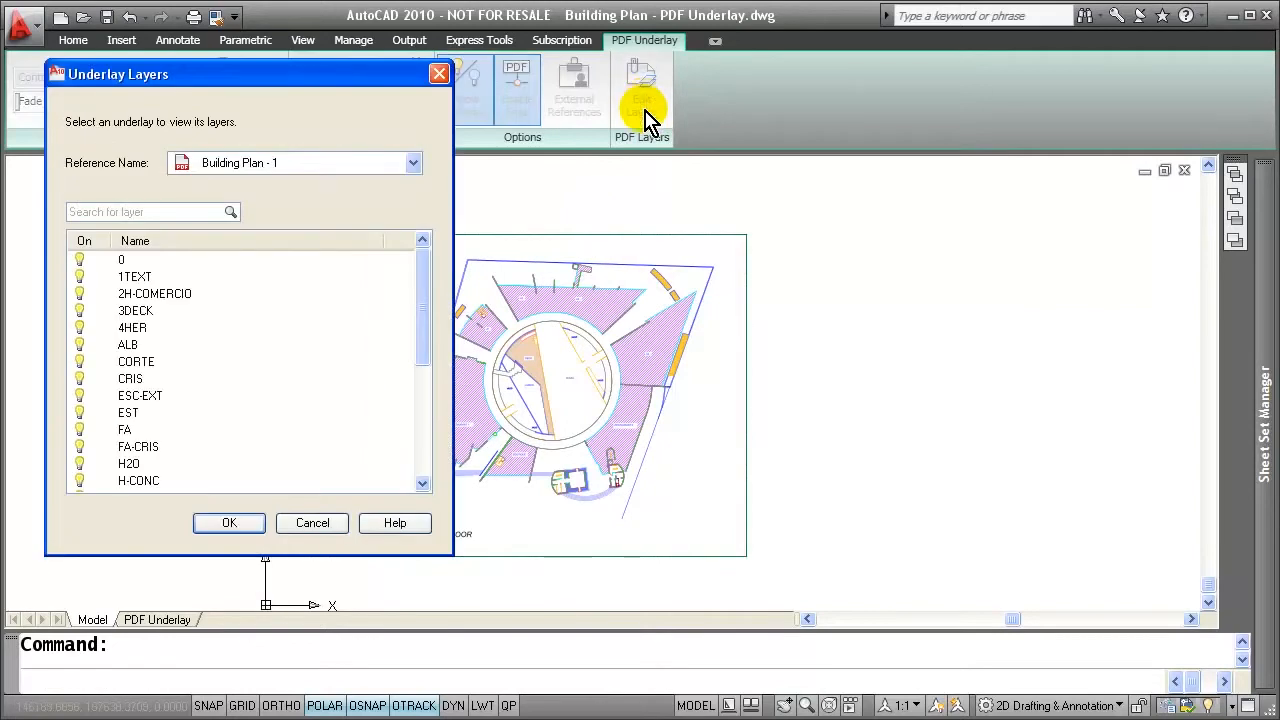
mouse_move(300, 362)
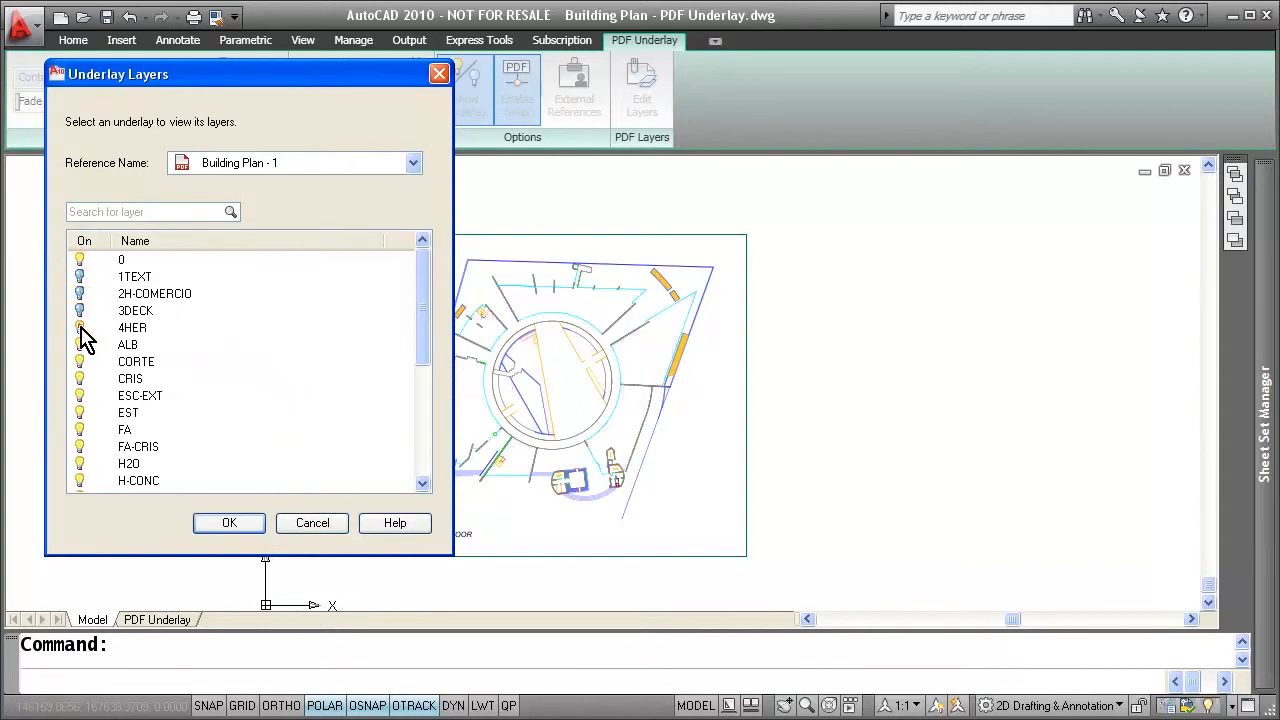
left_click(228, 522)
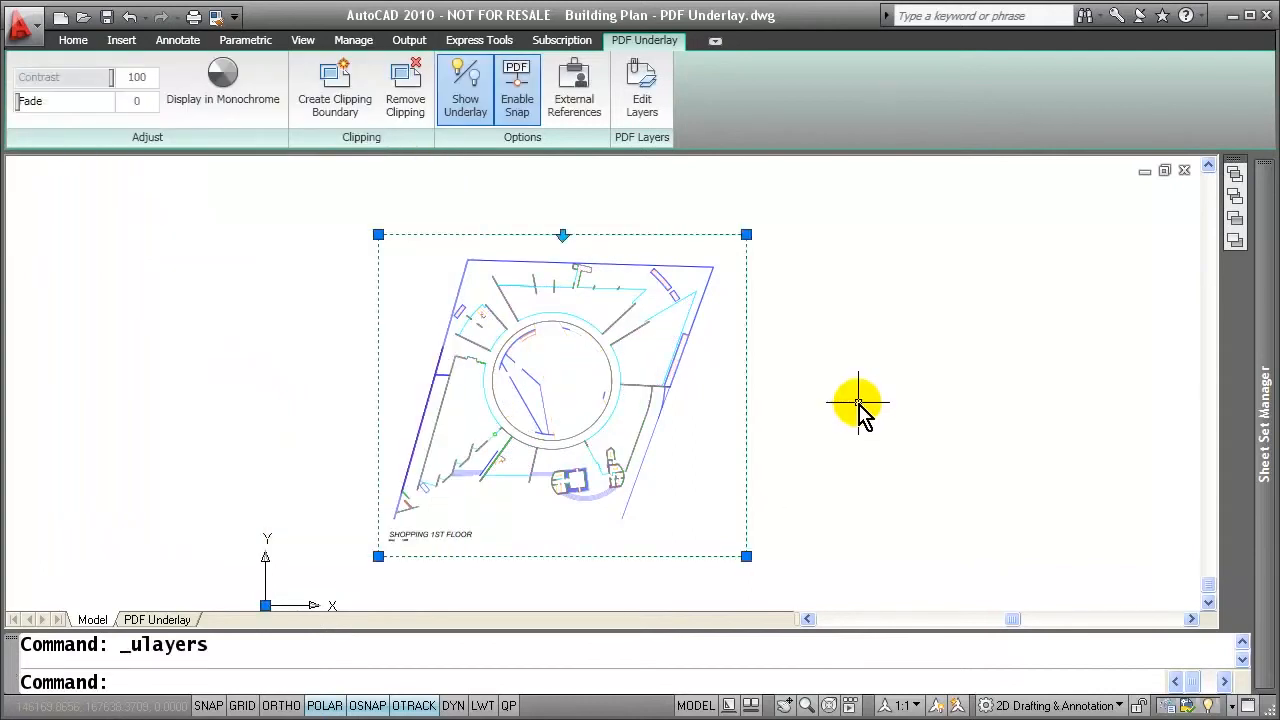
mouse_move(850, 370)
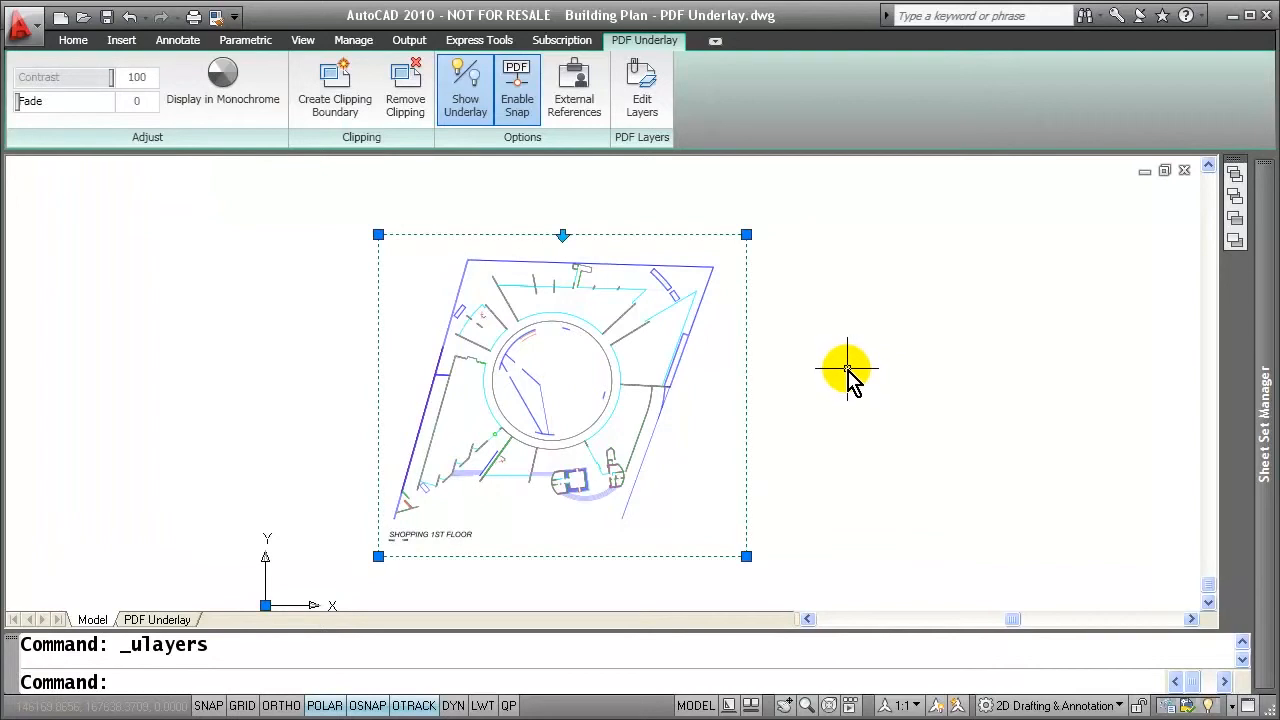
mouse_move(864, 368)
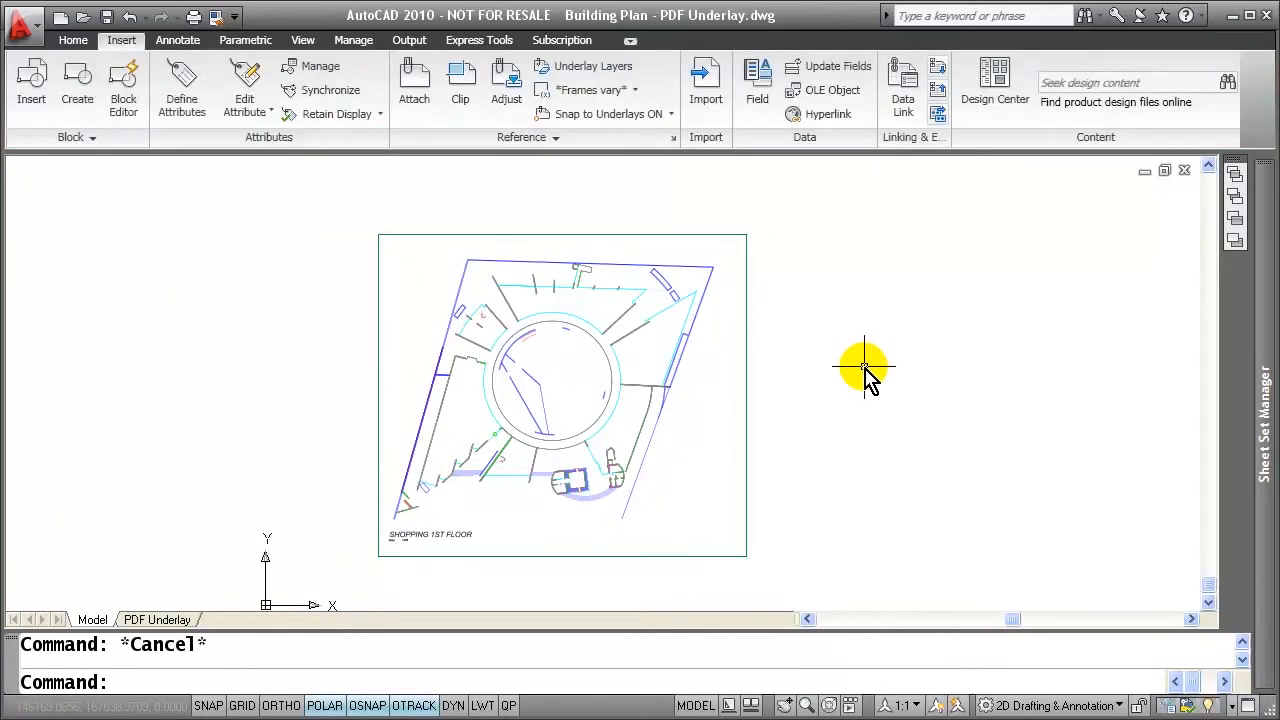
Draw a circle centred on the ring's centre with its radius snapped to an endpoint on the ring
left_click(72, 40)
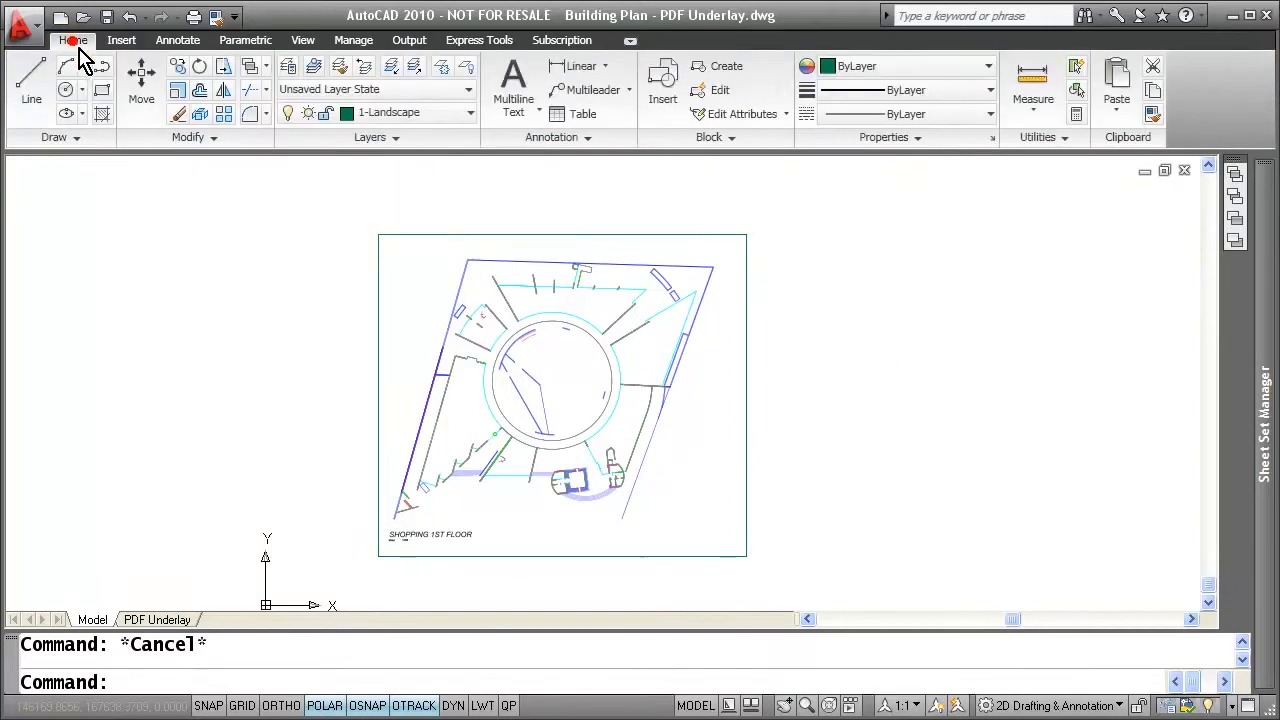
left_click(66, 92)
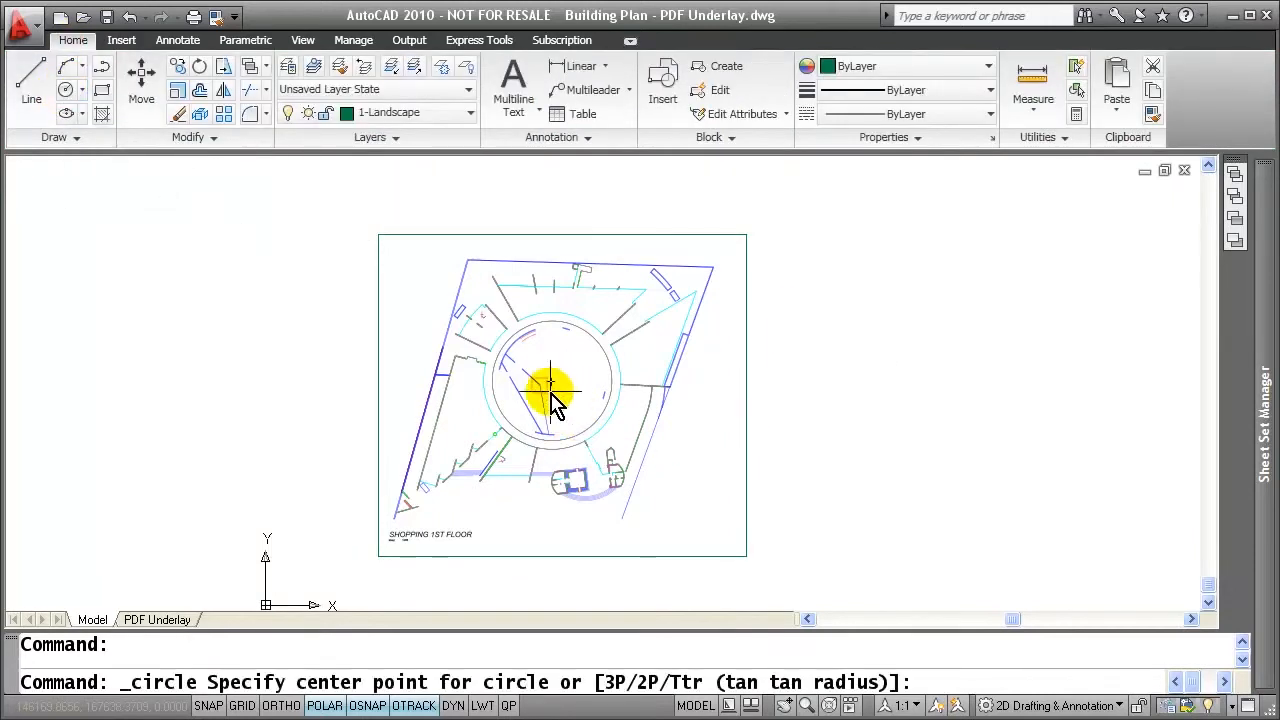
mouse_move(556, 388)
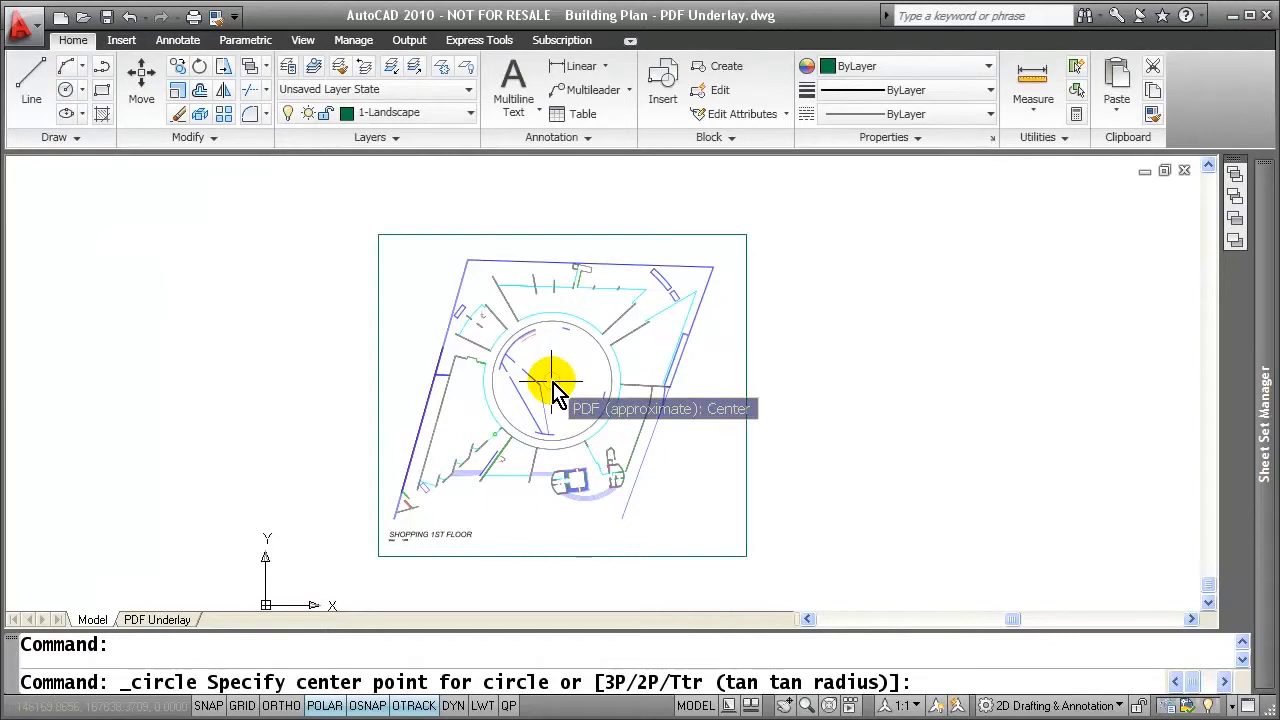
left_click(552, 384)
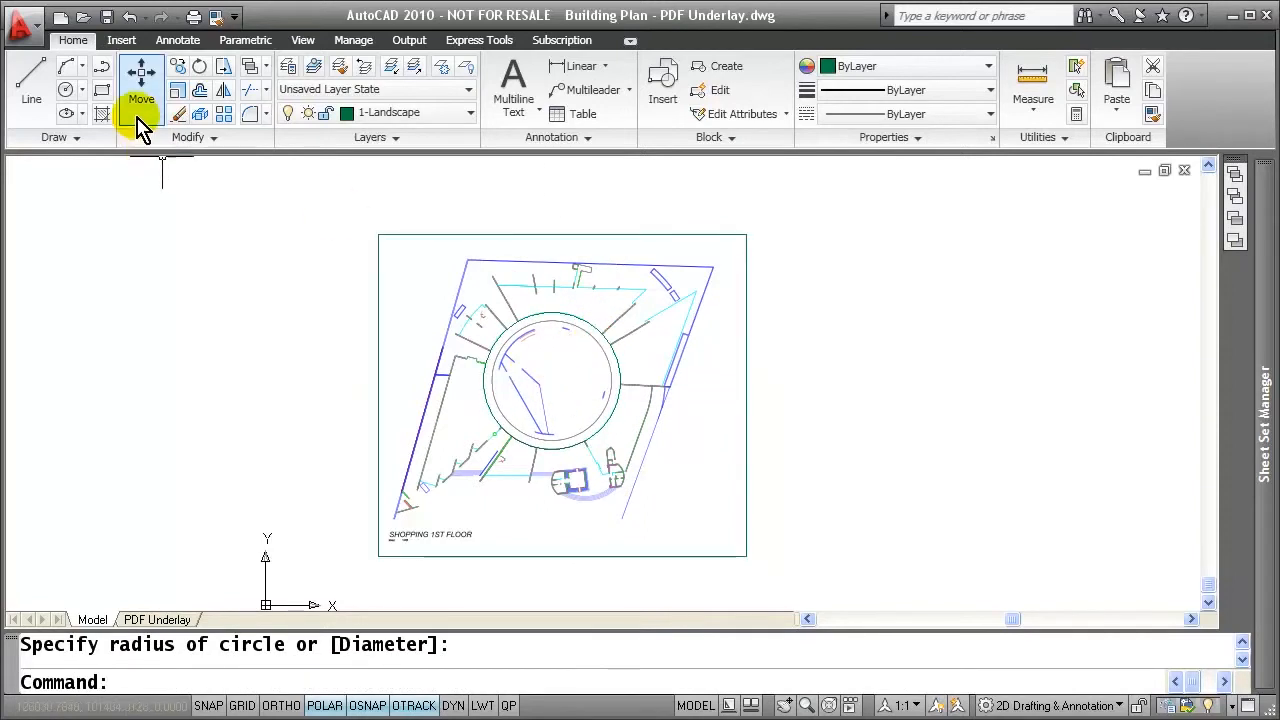
left_click(556, 384)
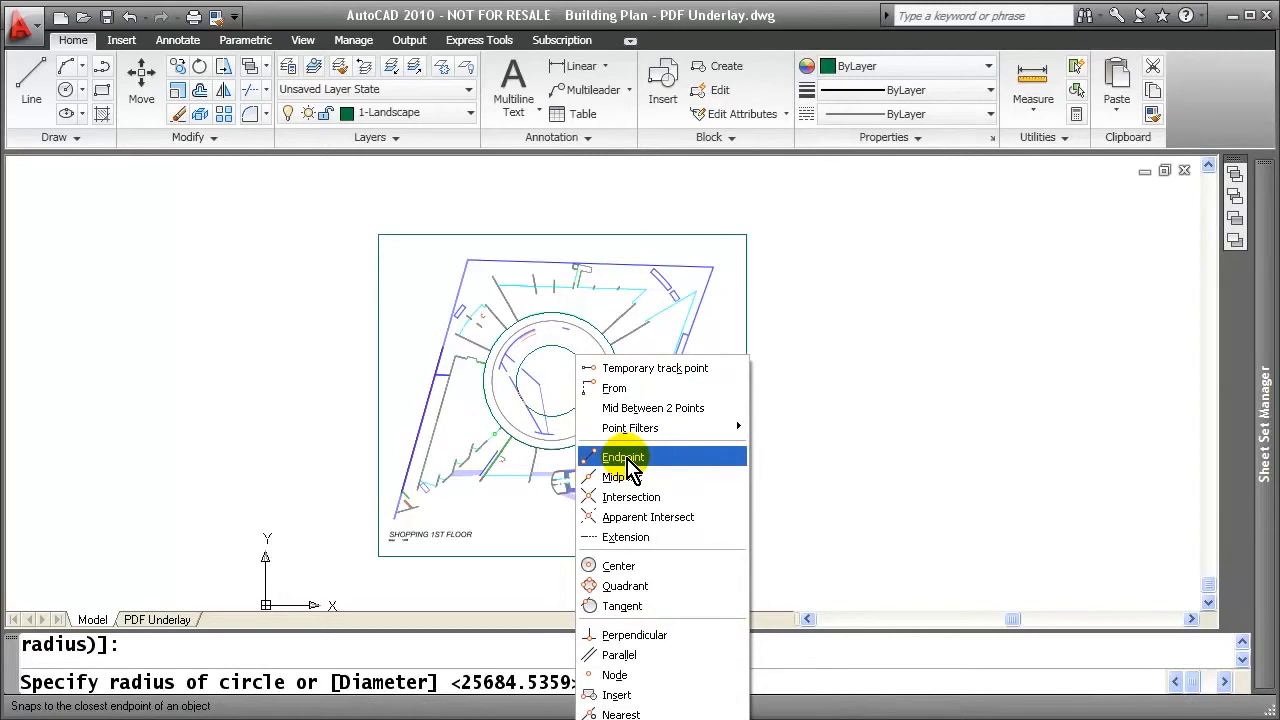
left_click(624, 456)
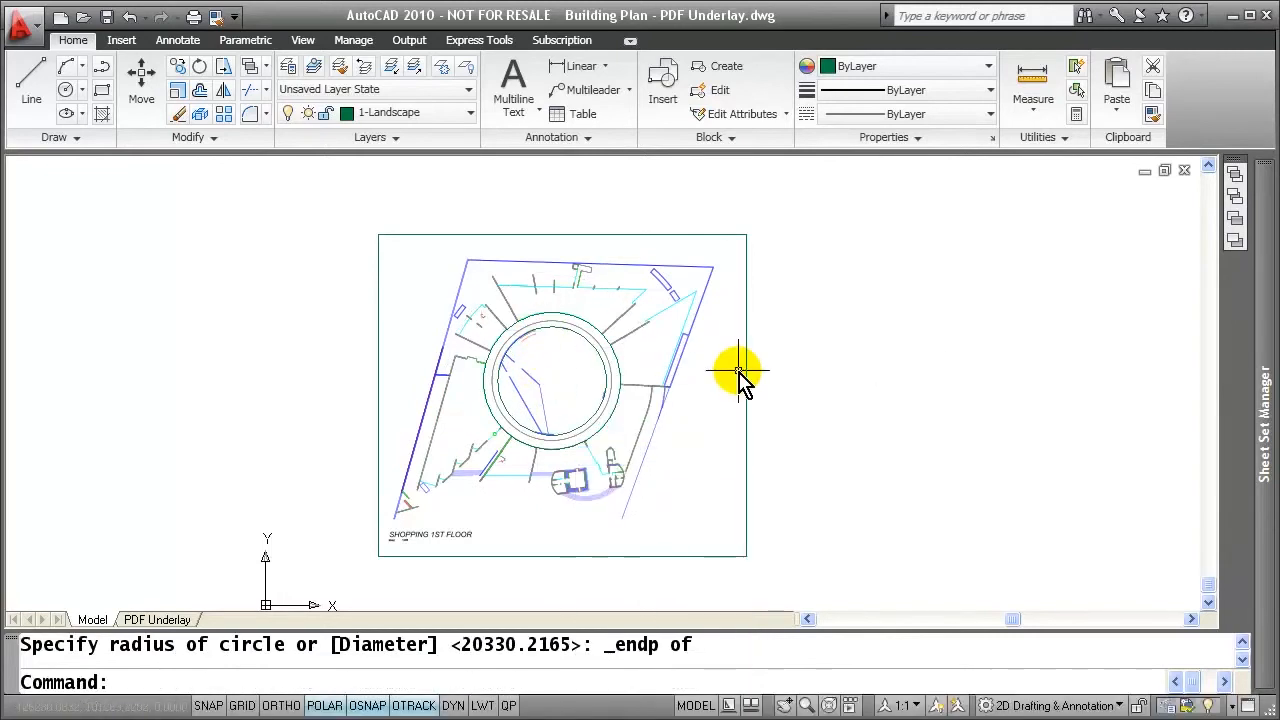
mouse_move(730, 376)
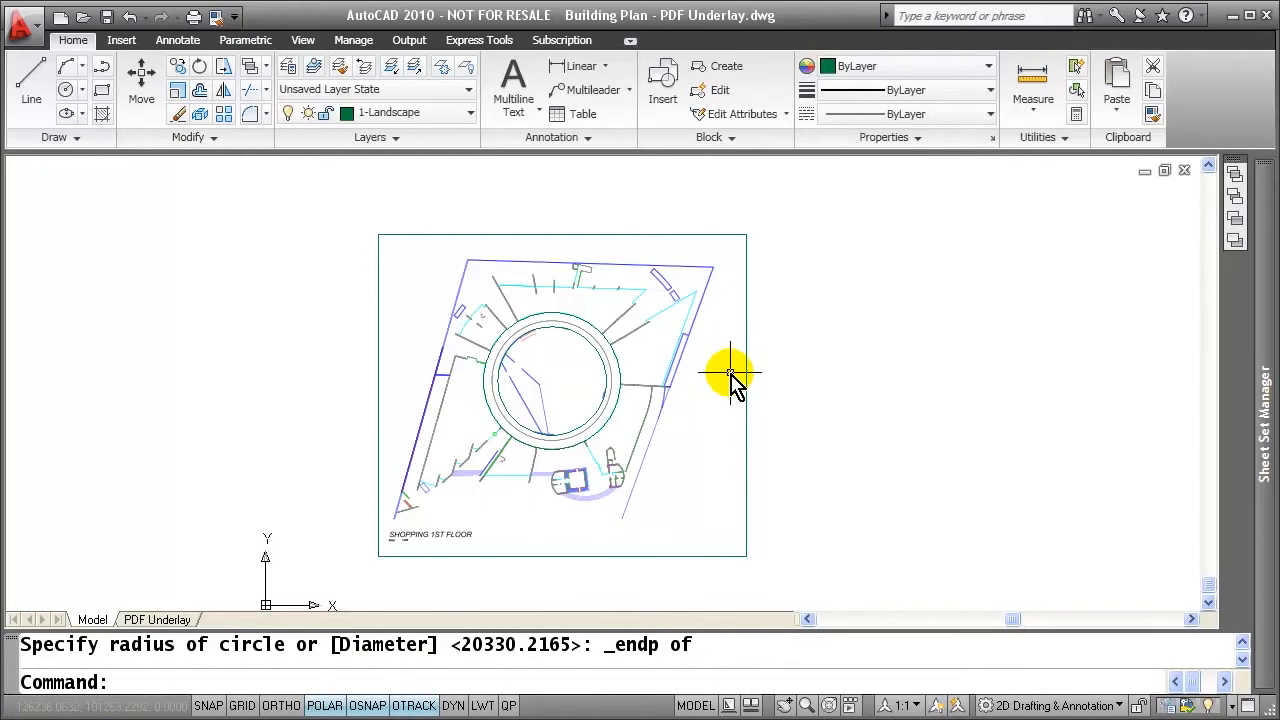
mouse_move(740, 370)
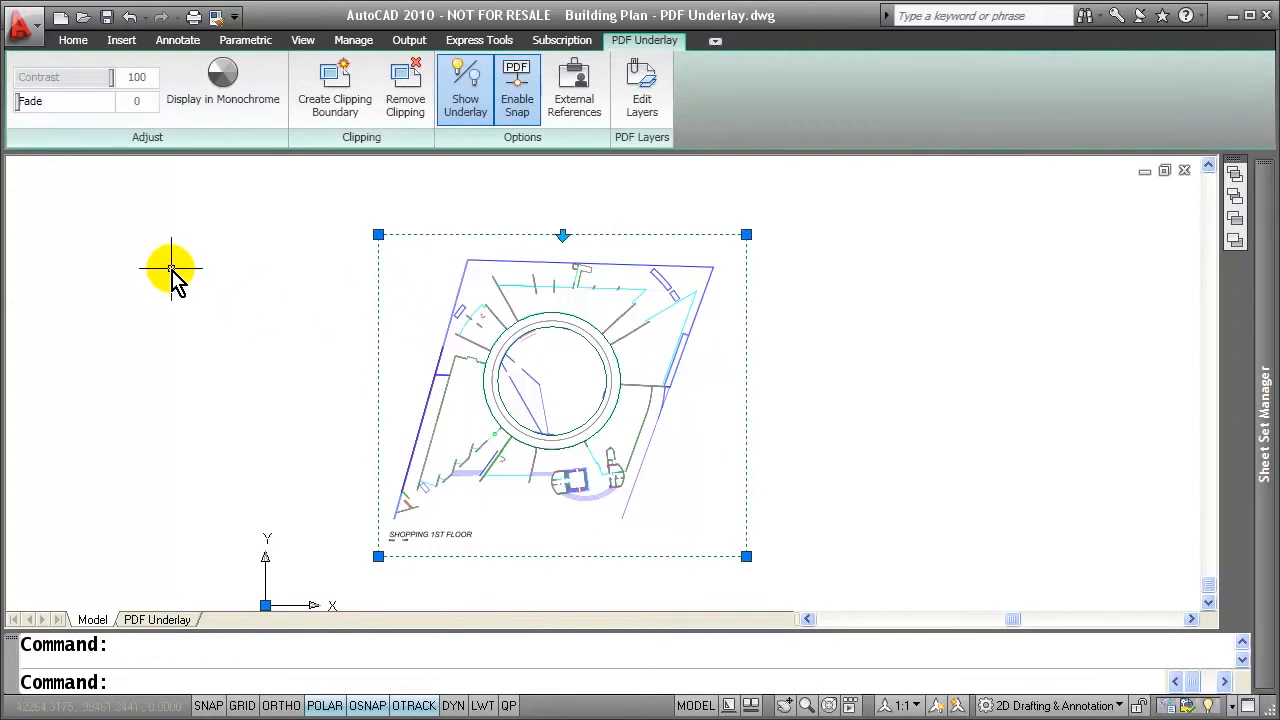
mouse_move(90, 84)
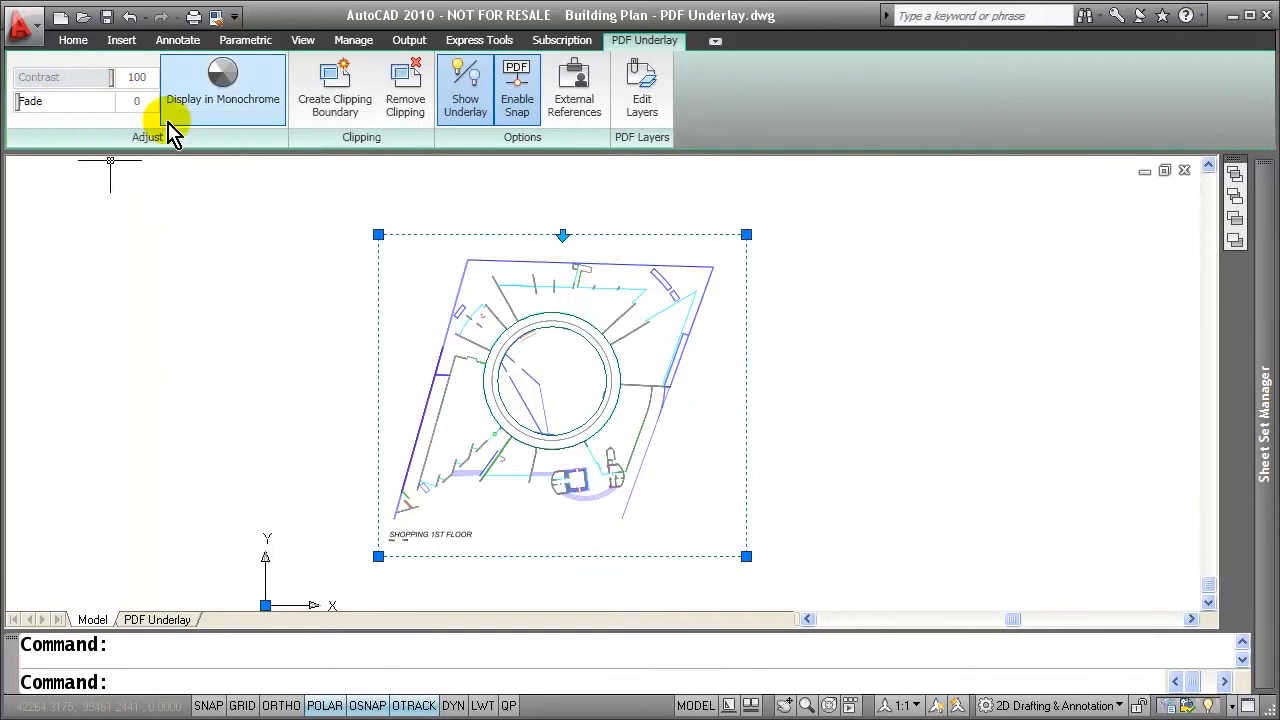
Hide the underlay's clip frame with FRAME and switch to the PDF Underlay layout showing the clipped plan
left_click(222, 84)
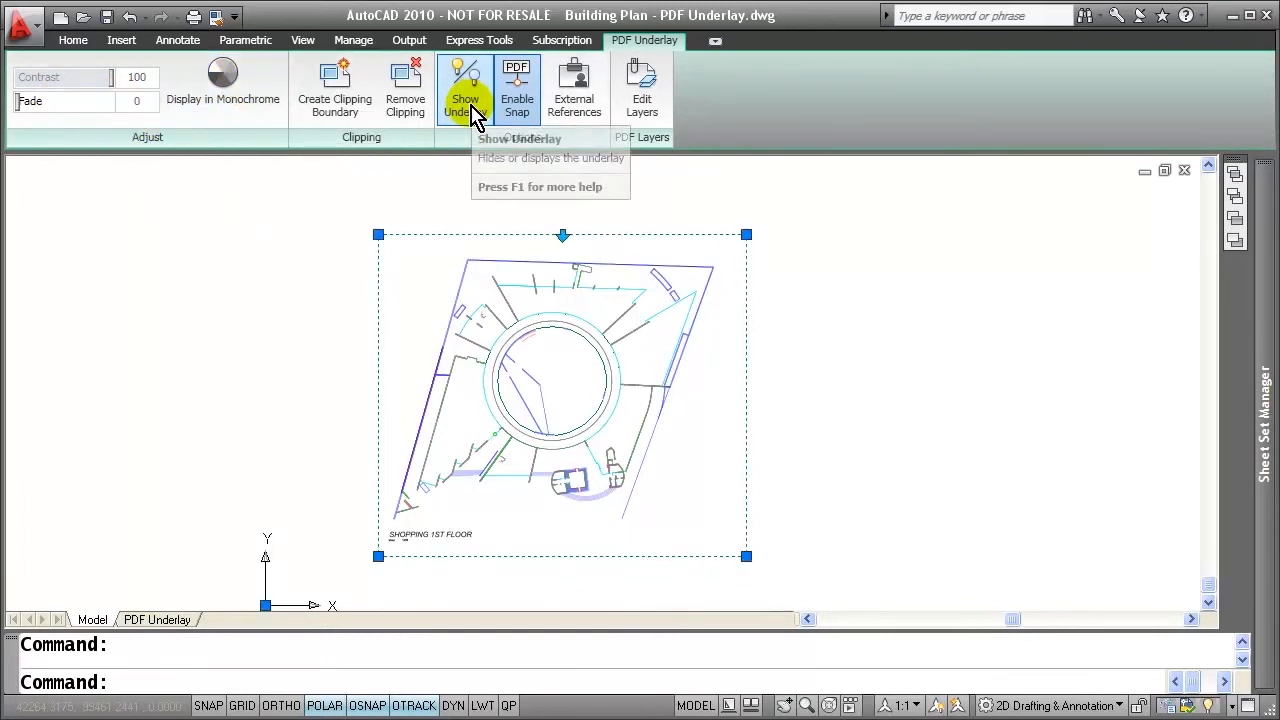
left_click(464, 90)
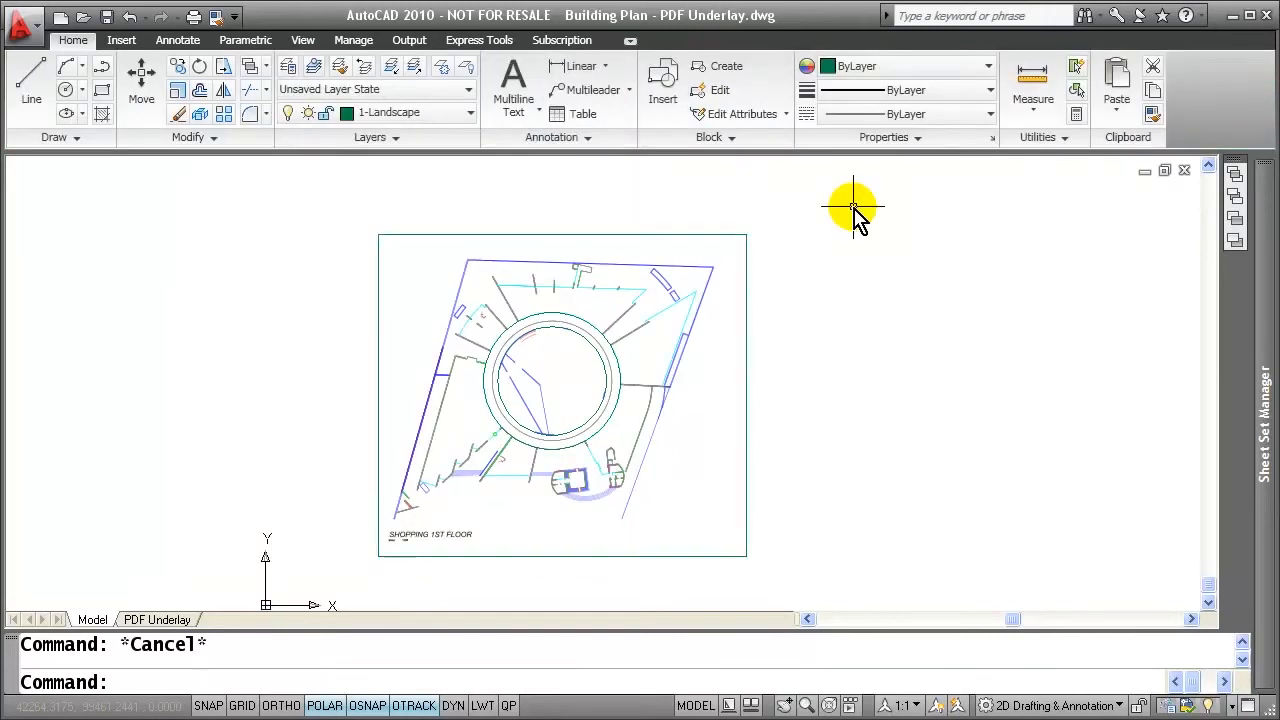
type("frame")
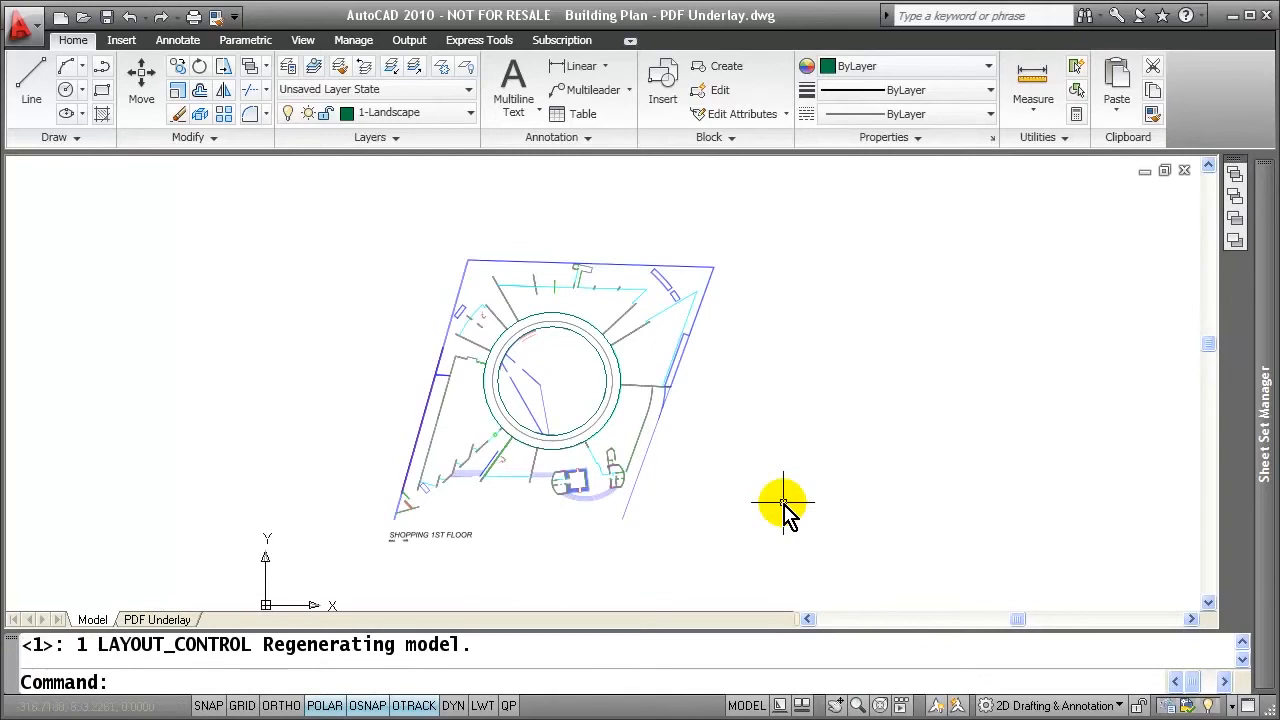
left_click(156, 620)
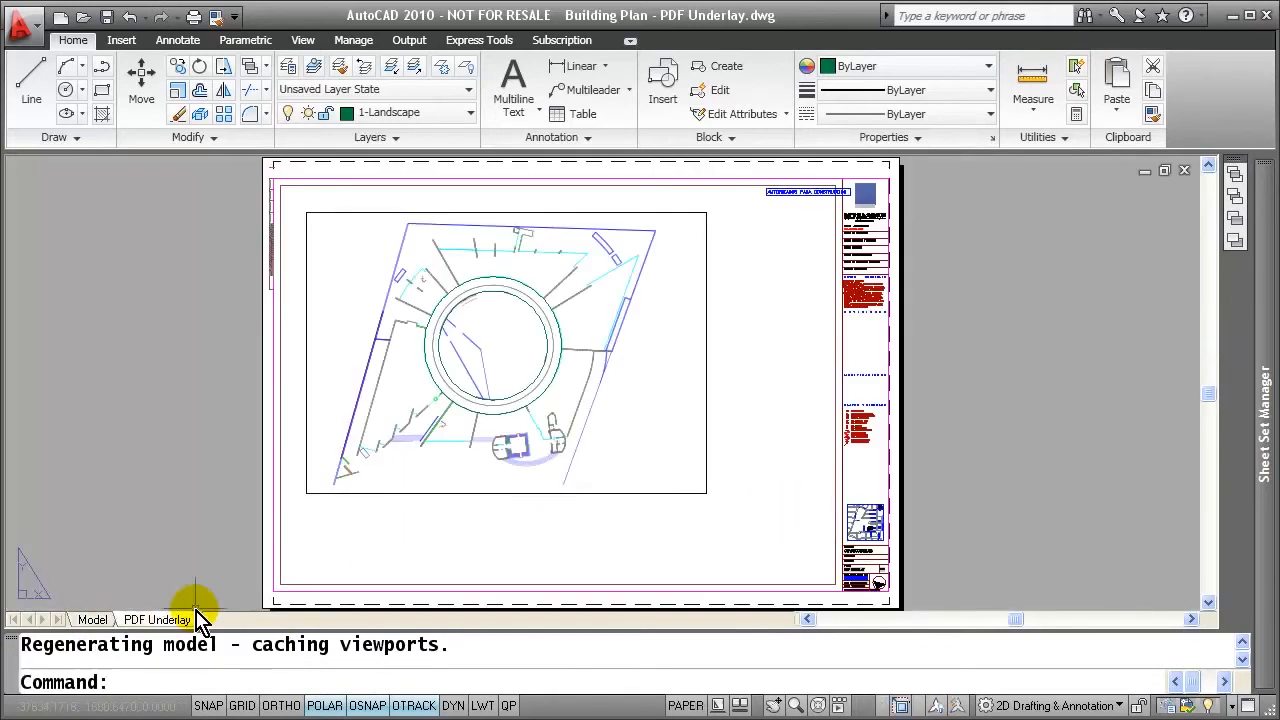